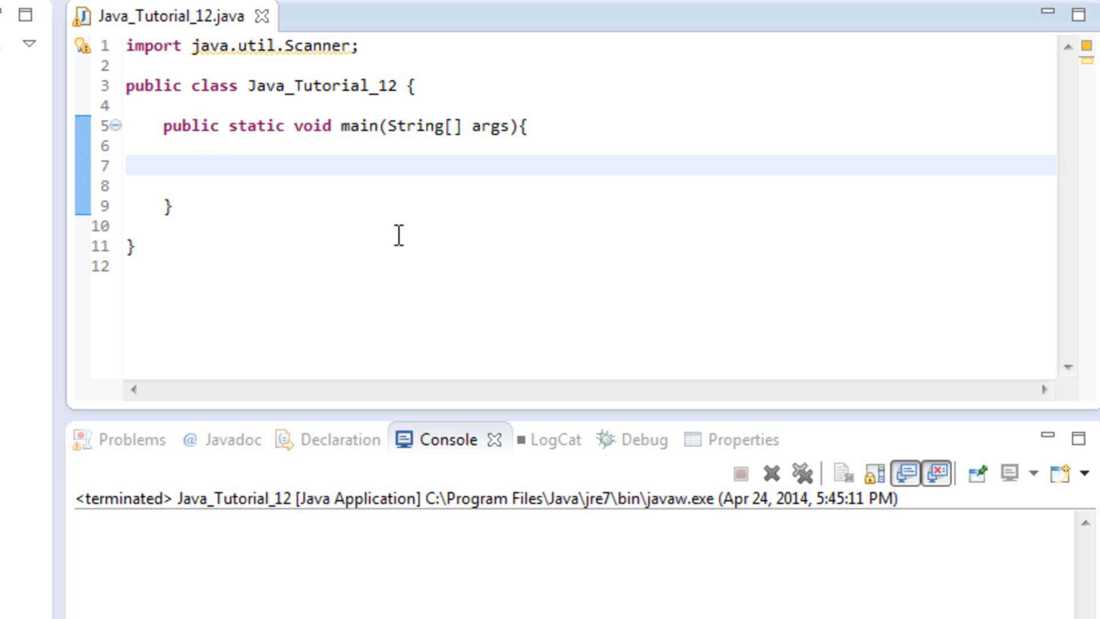
# - Place the cursor inside the empty main method body ready to write code
pyautogui.click(201, 165)
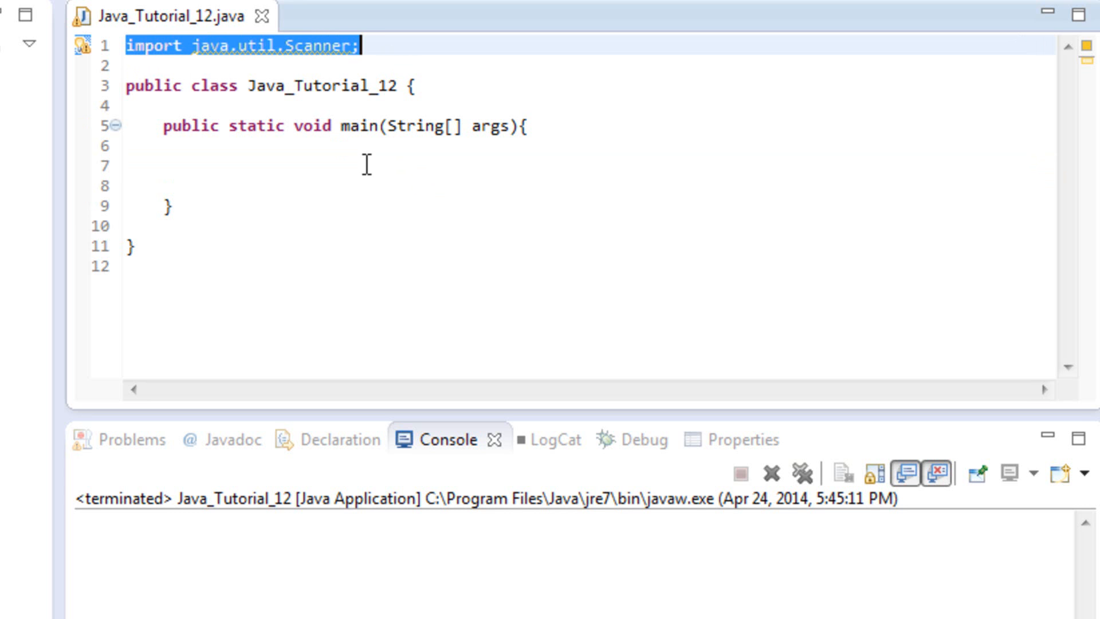
pyautogui.click(165, 185)
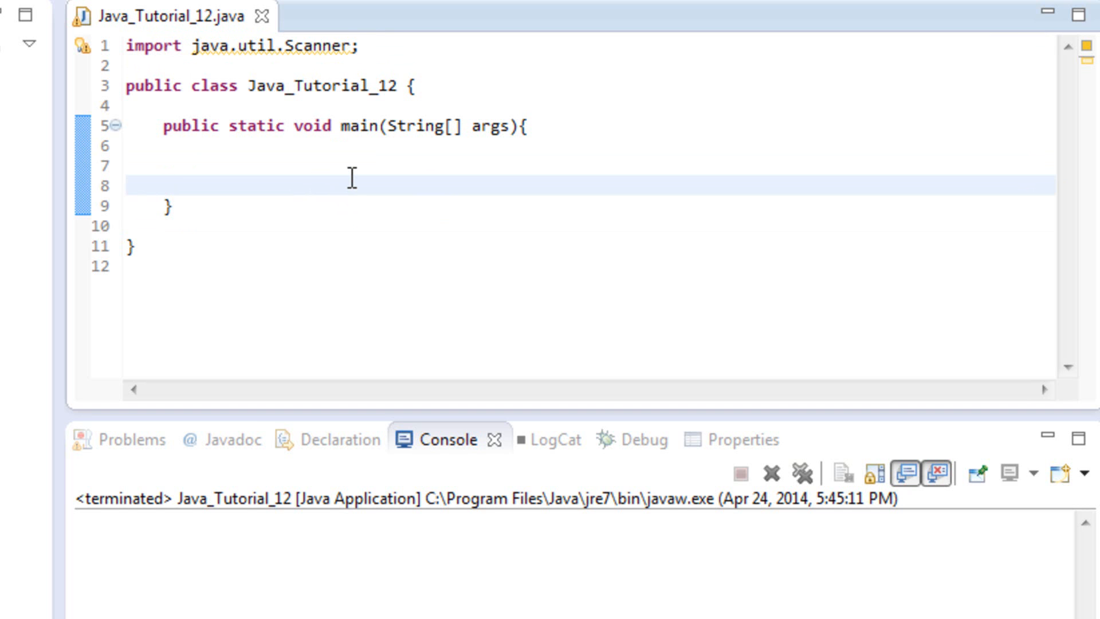
pyautogui.click(164, 186)
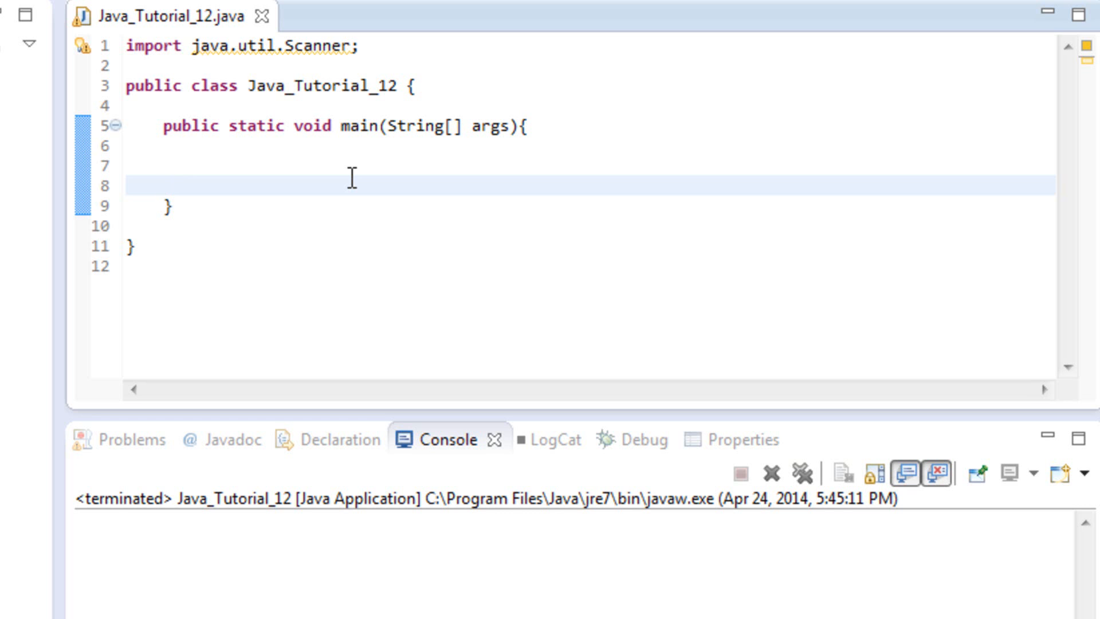
pyautogui.click(164, 185)
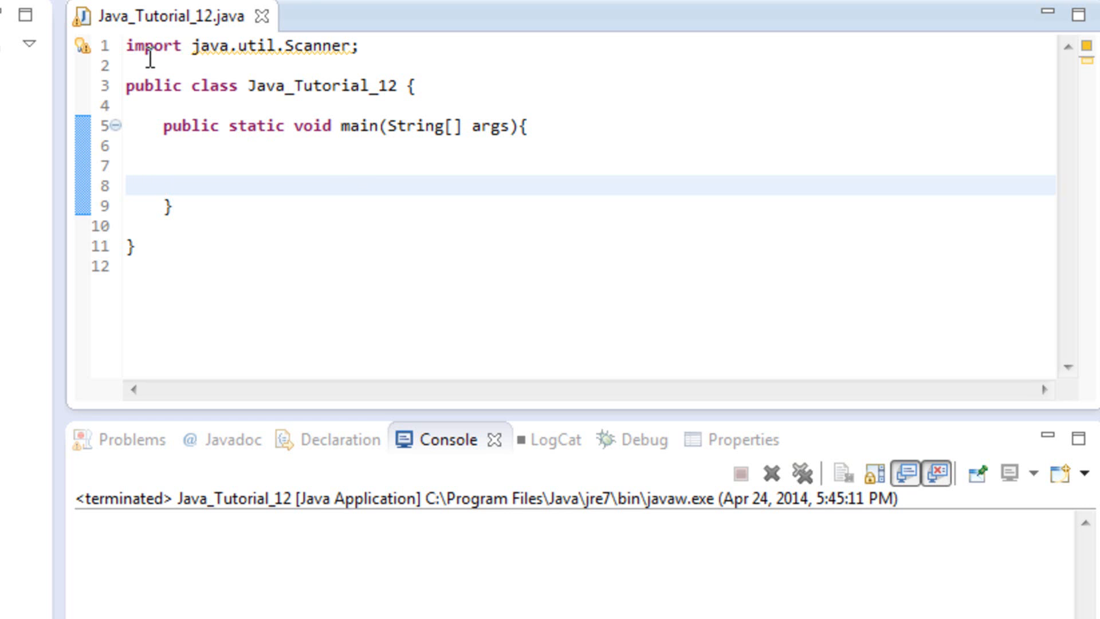
pyautogui.click(163, 185)
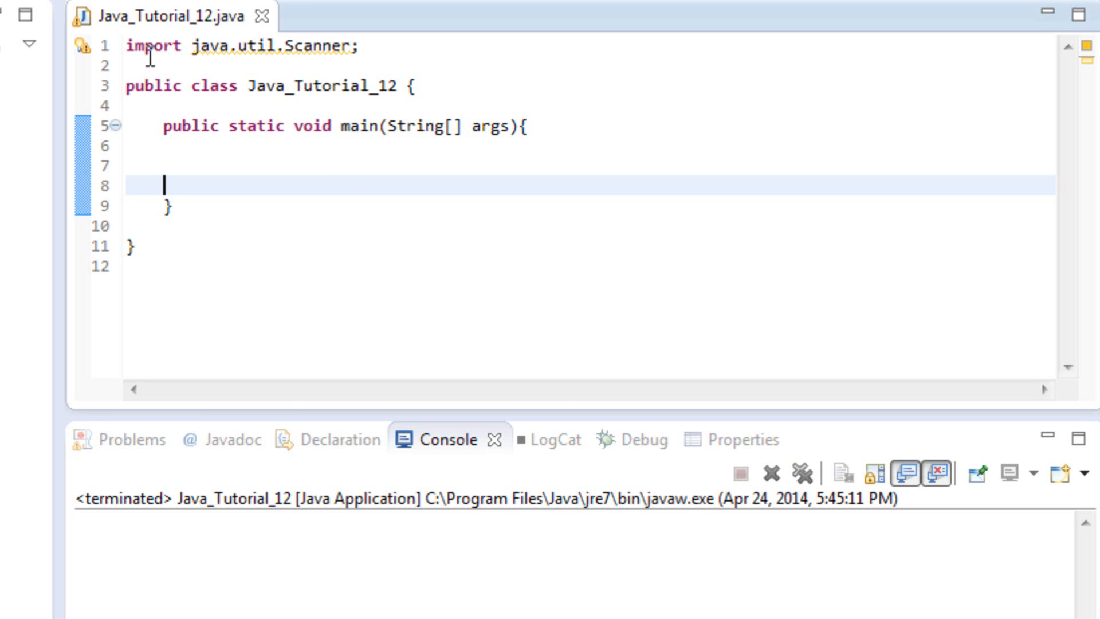
pyautogui.moveTo(294, 164)
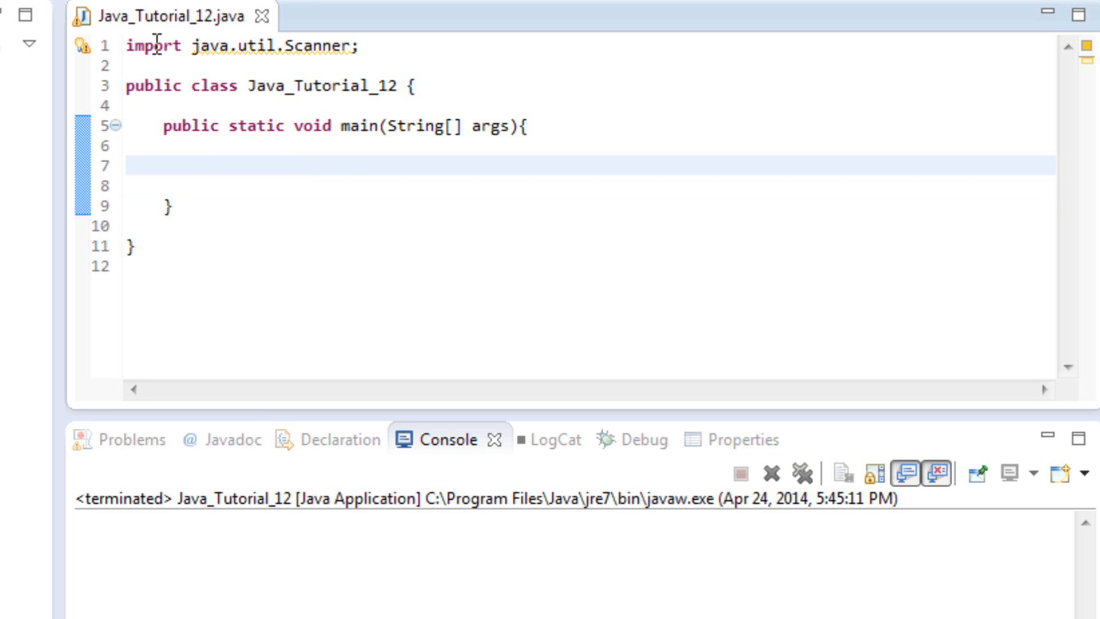
pyautogui.click(204, 168)
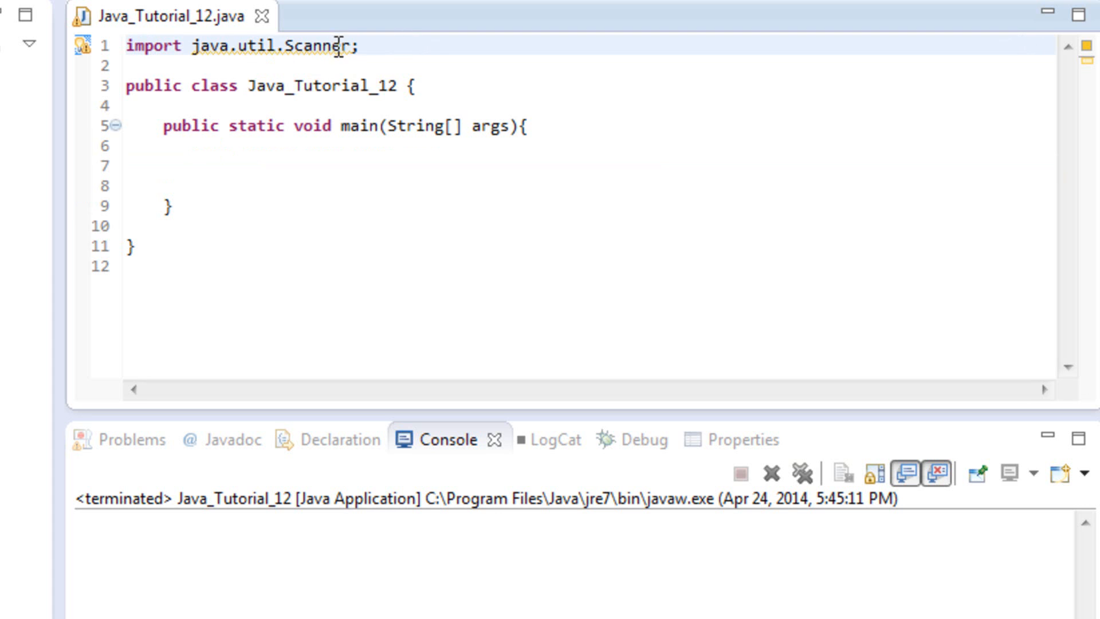
pyautogui.moveTo(419, 50)
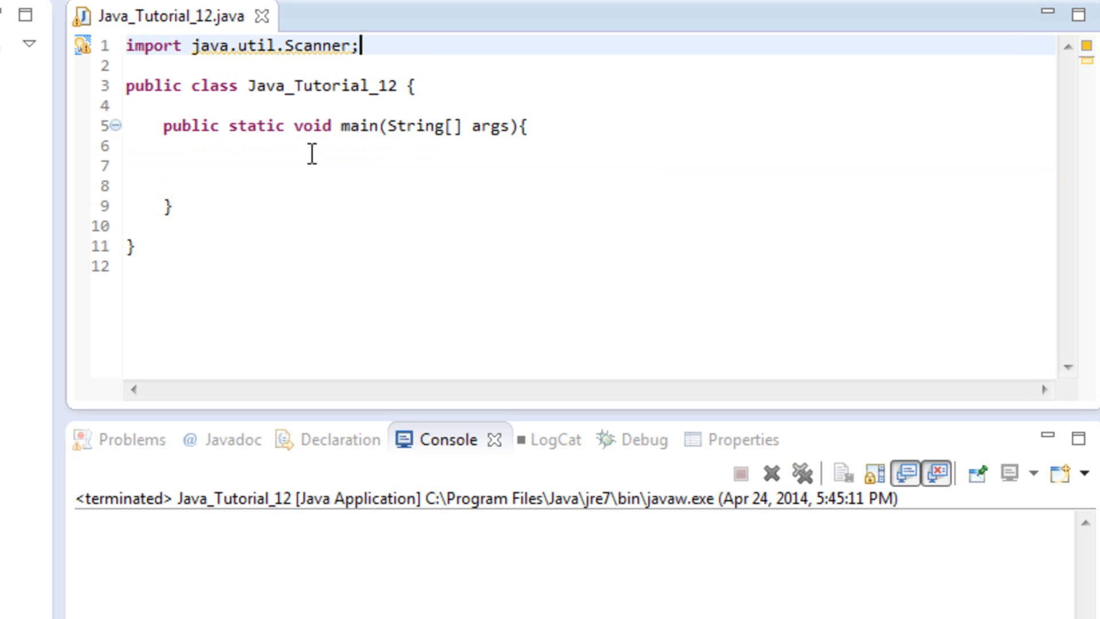
pyautogui.moveTo(316, 173)
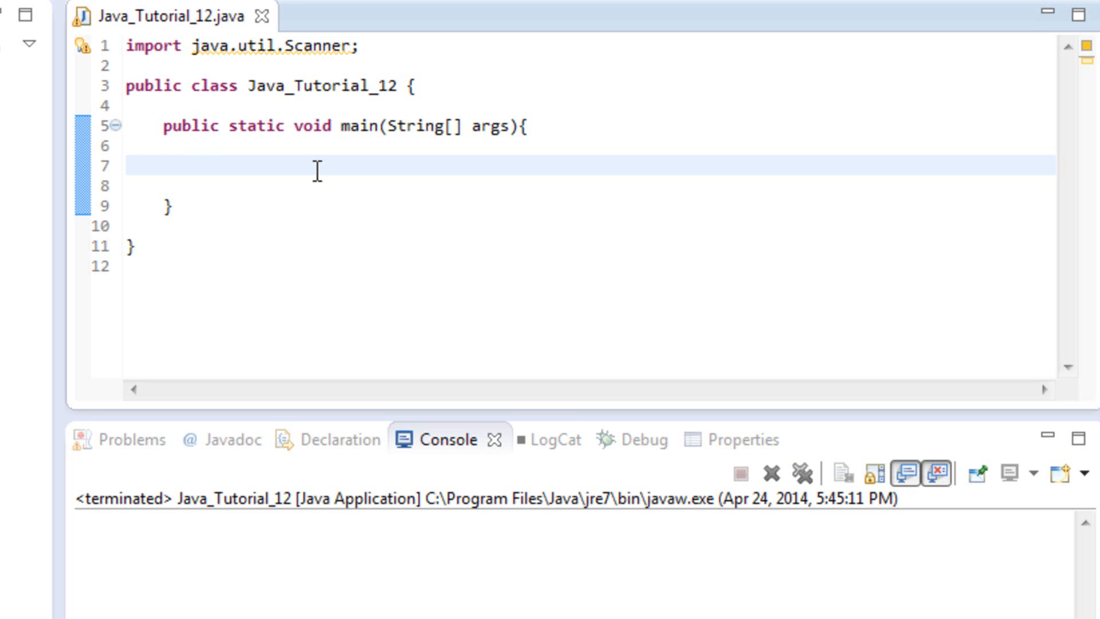
pyautogui.click(202, 166)
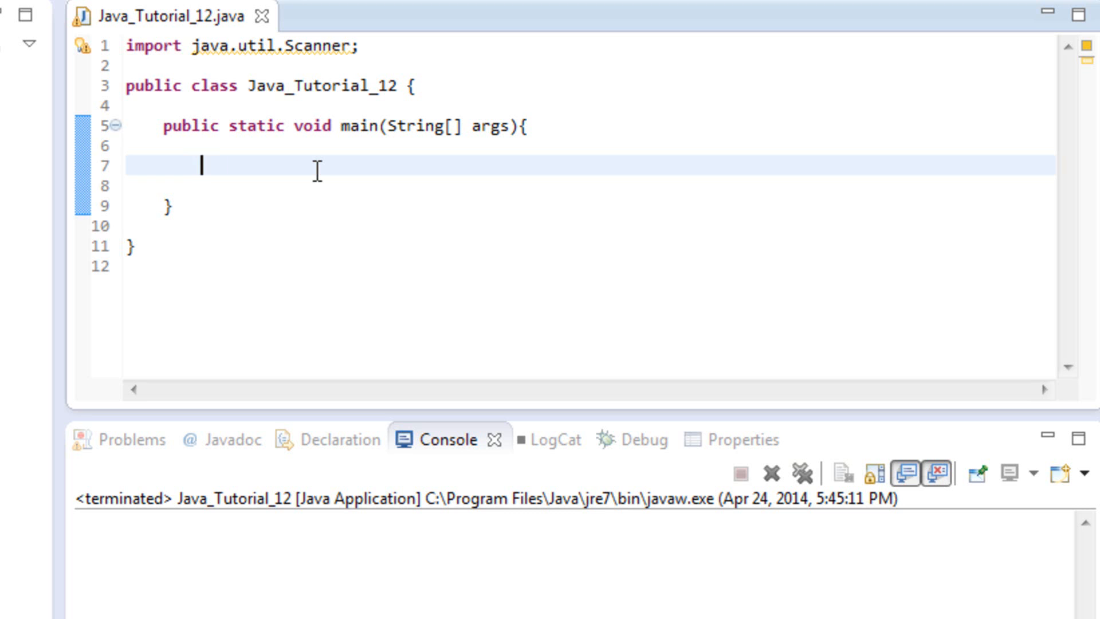
# - Declare Scanner myScanner = new Scanner(System.in); on line 7
pyautogui.write('Sca')
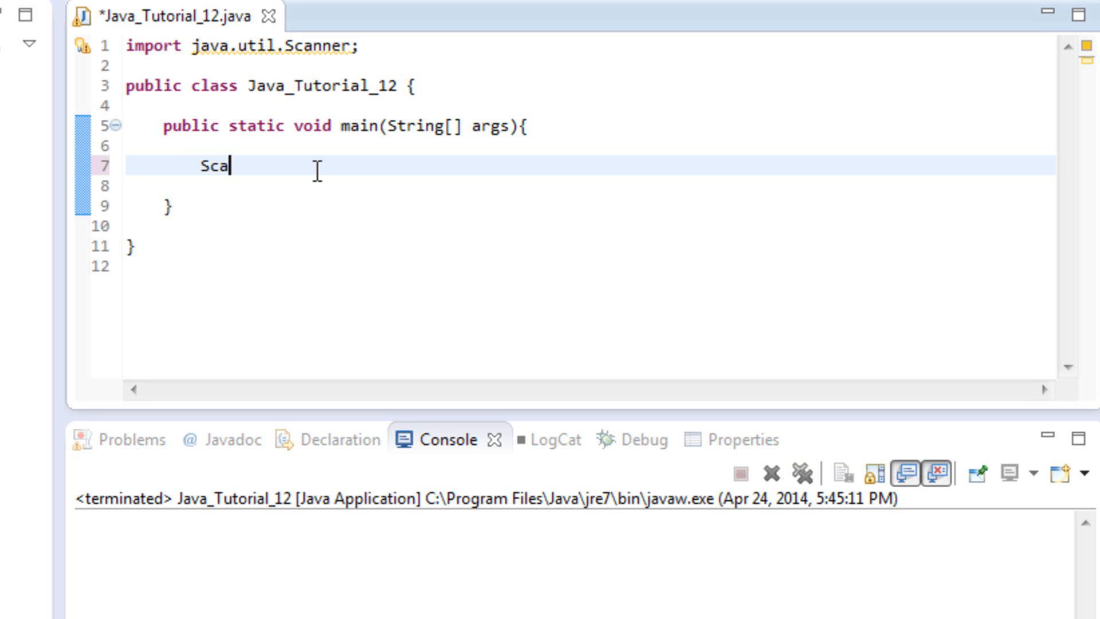
pyautogui.write('nner')
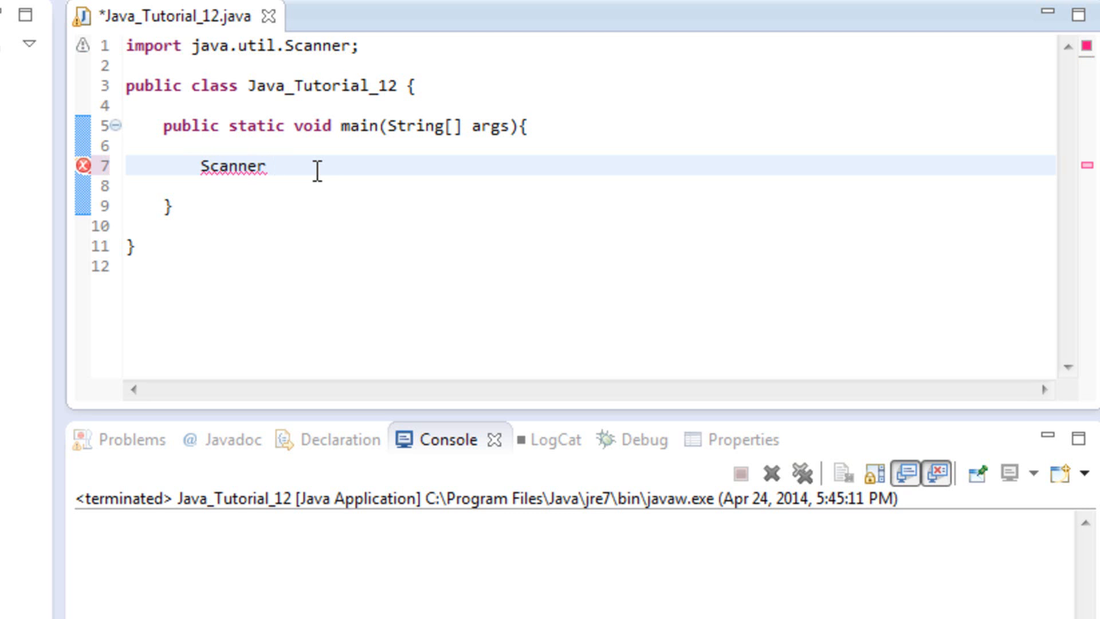
pyautogui.write('myS')
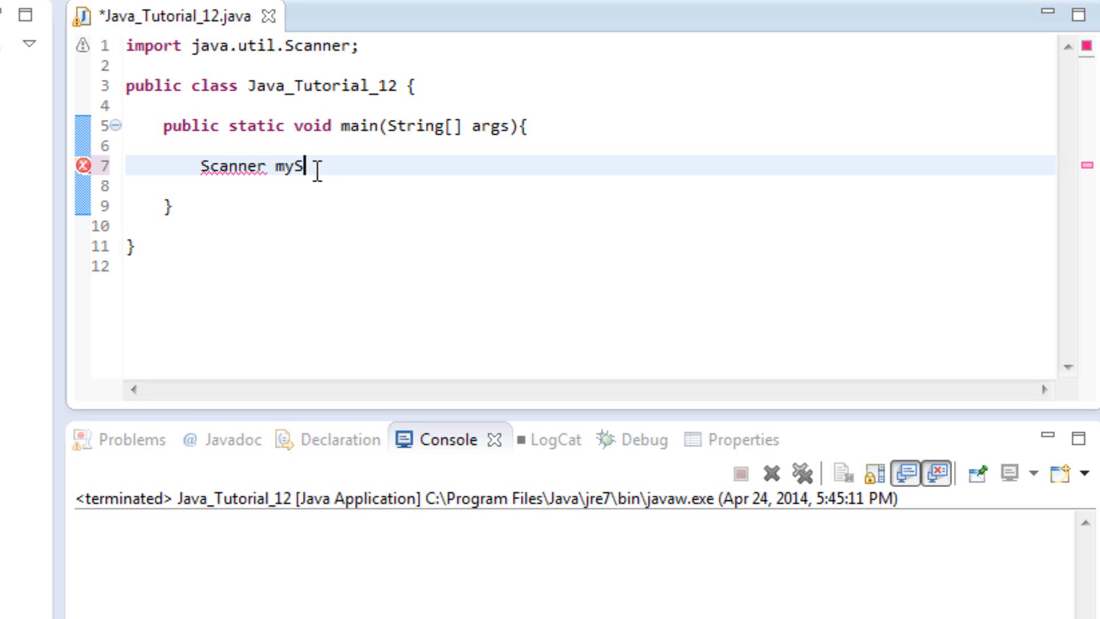
pyautogui.write('canner =')
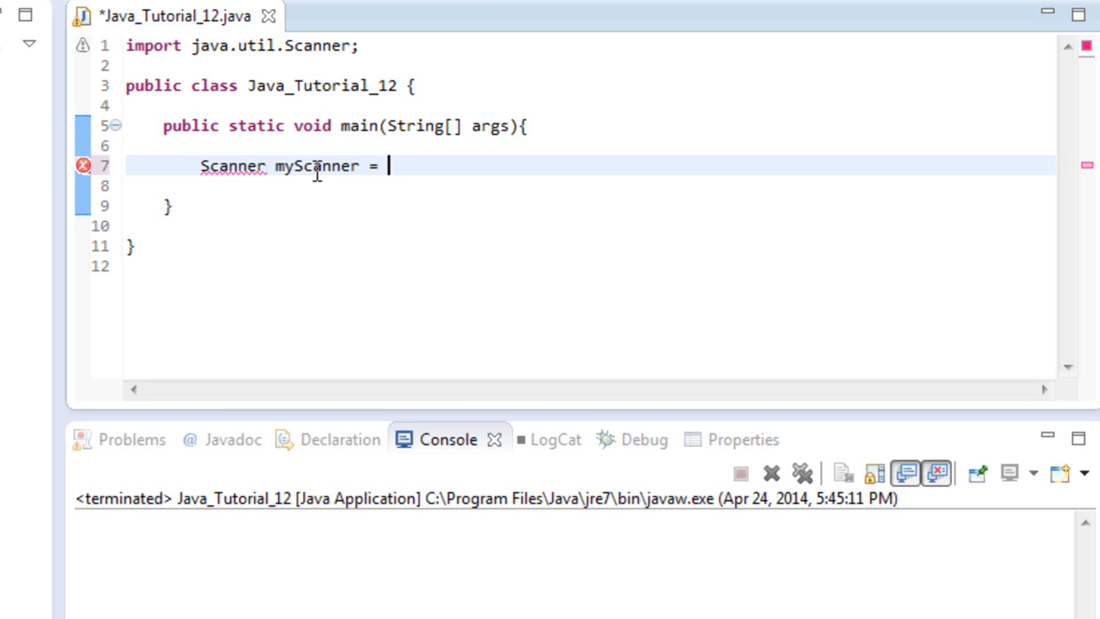
pyautogui.write('new Sca')
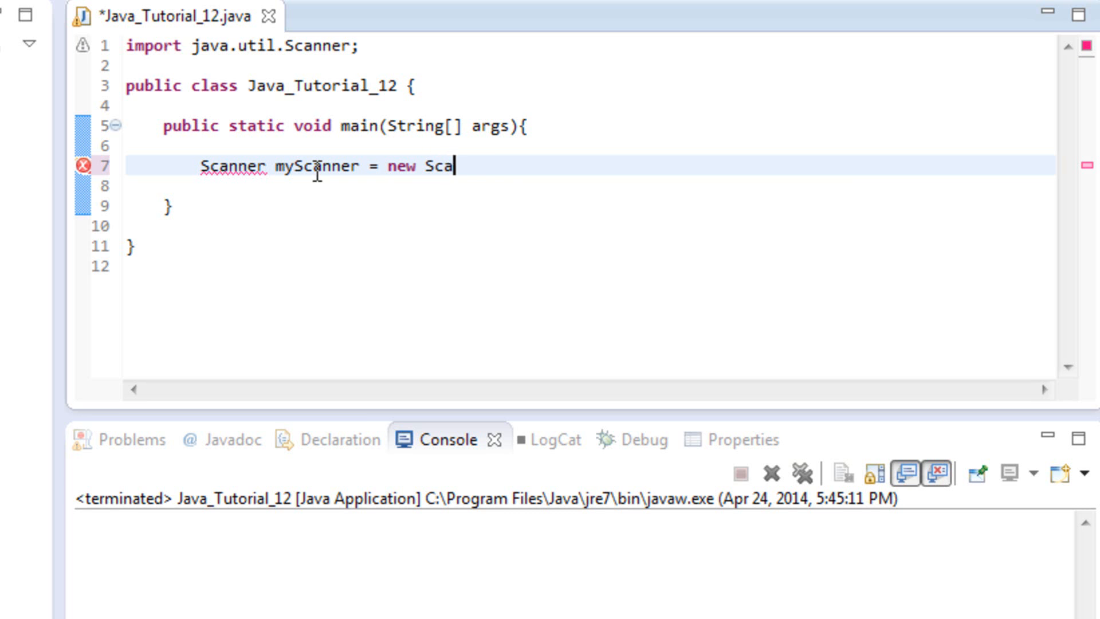
pyautogui.write('nner()')
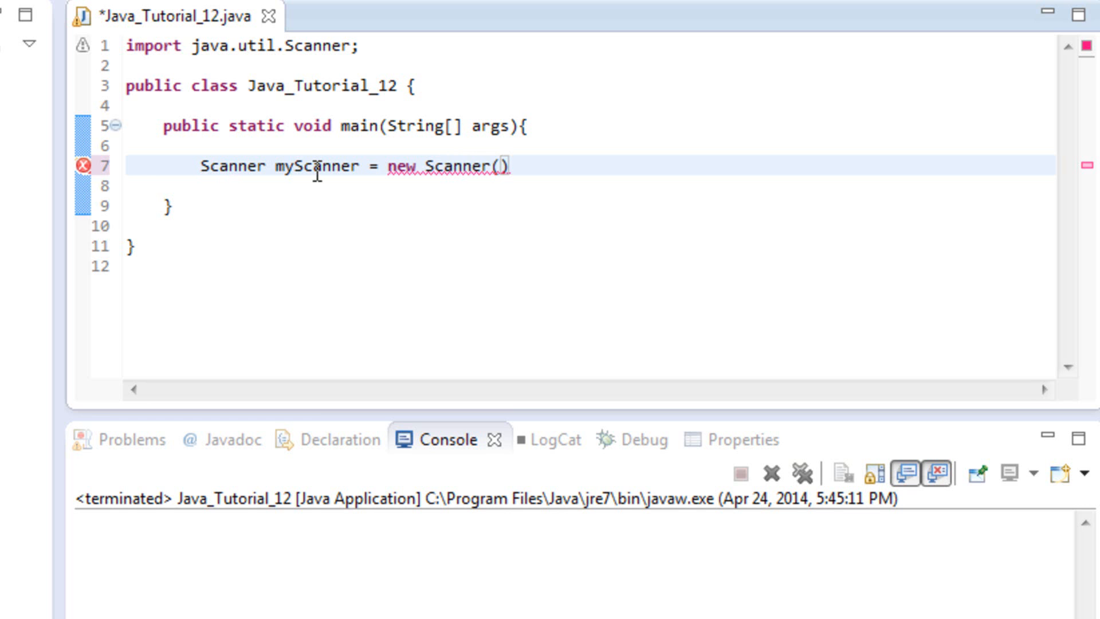
pyautogui.write('System.in')
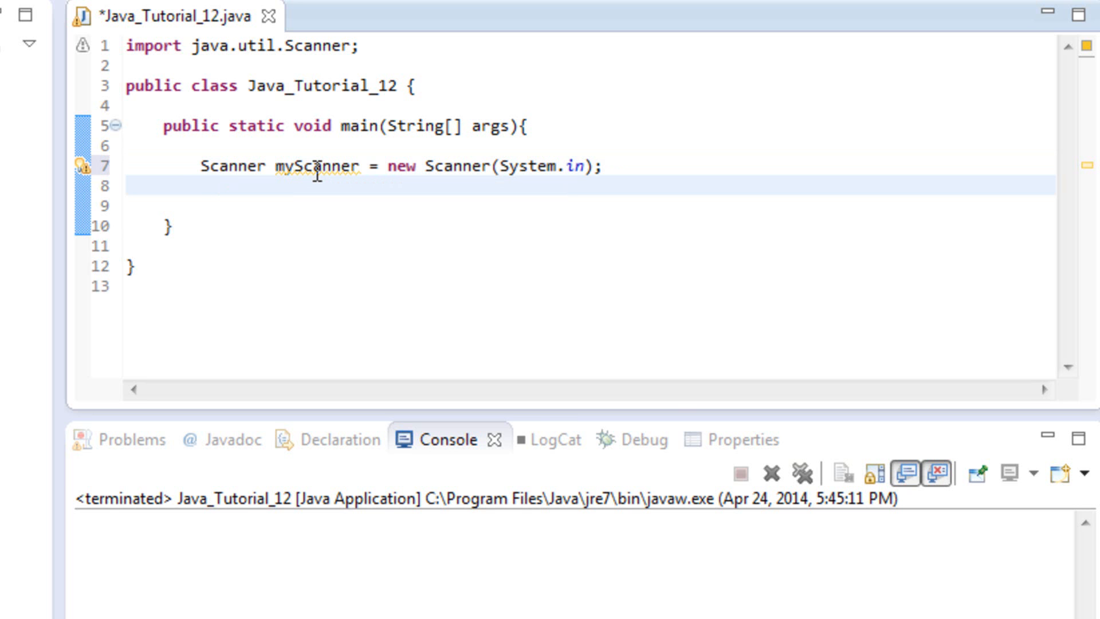
# - Add System.out.println("What is your name?"); on line 8 and move to a new line
pyautogui.write('System.')
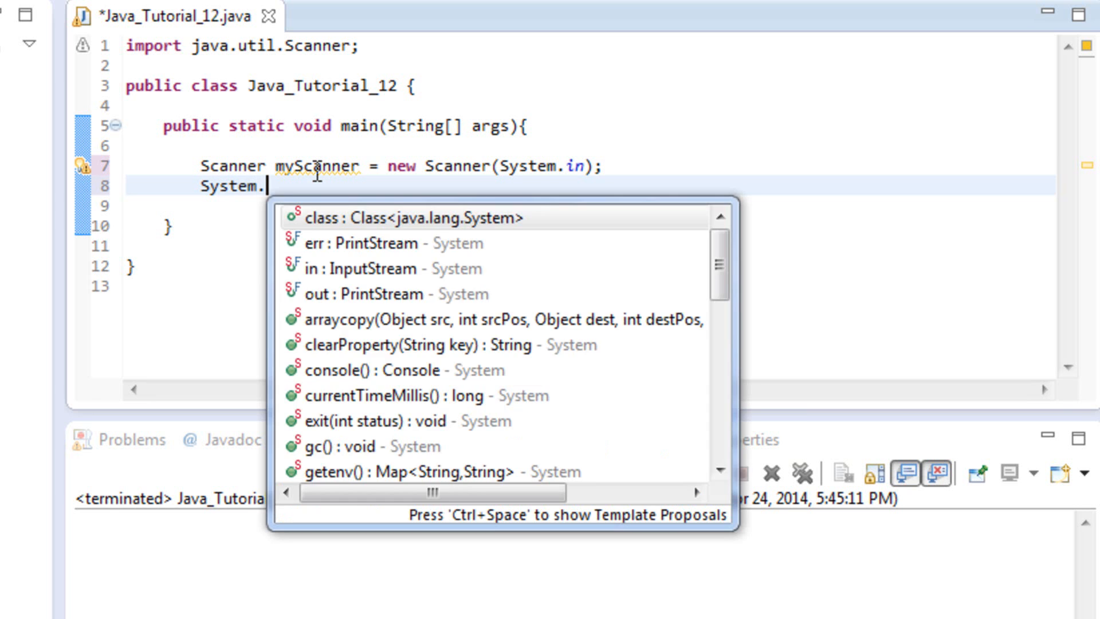
pyautogui.write('out.println(')
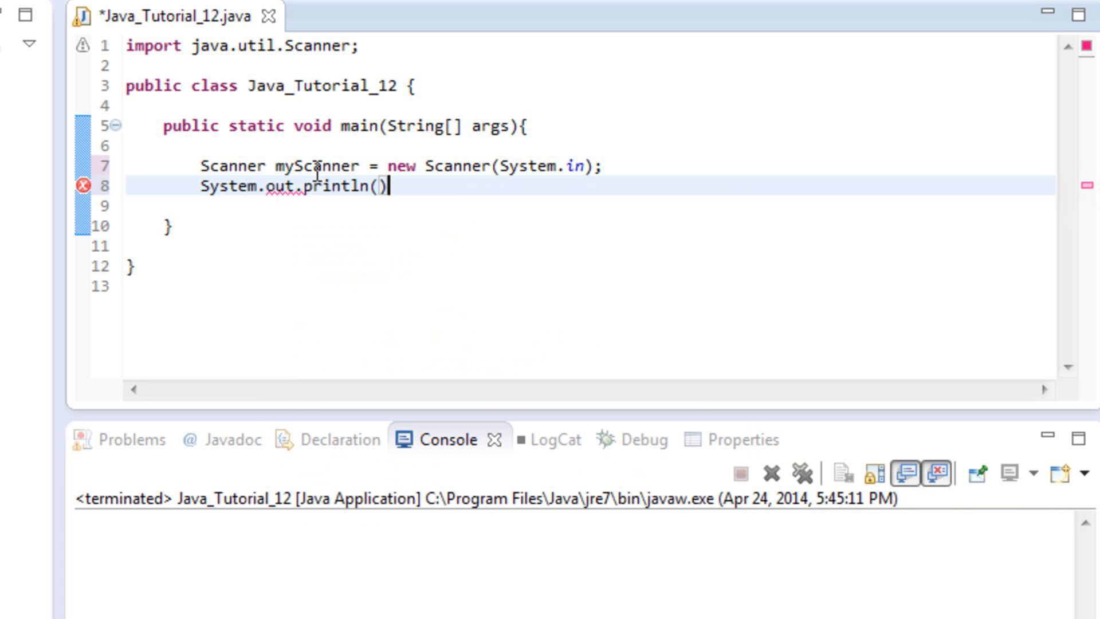
pyautogui.write('"Wha')
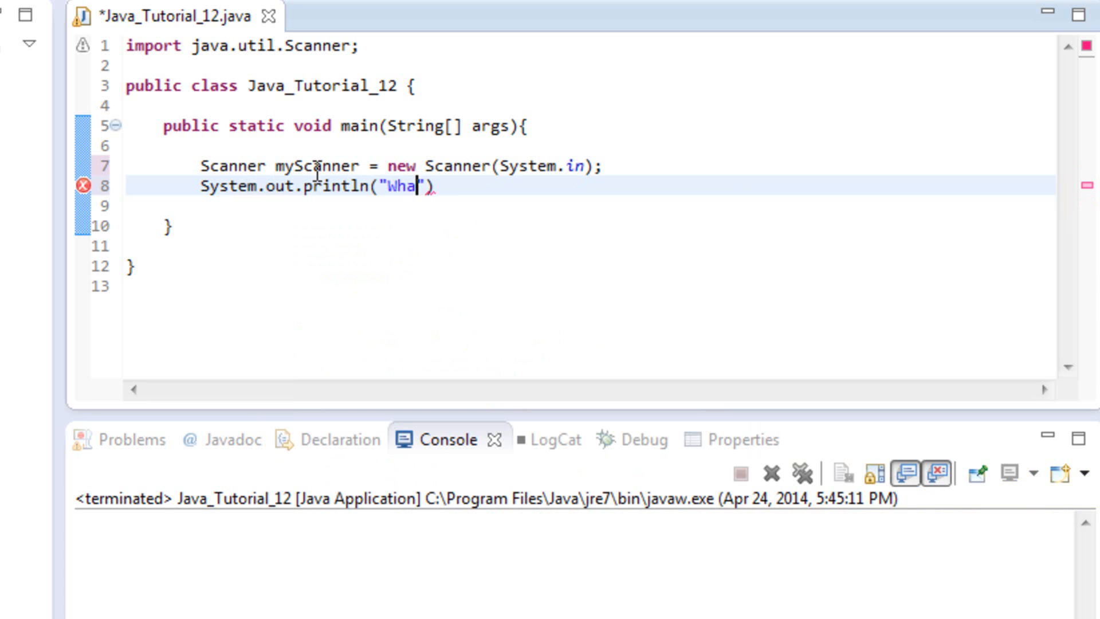
pyautogui.write('t is uour')
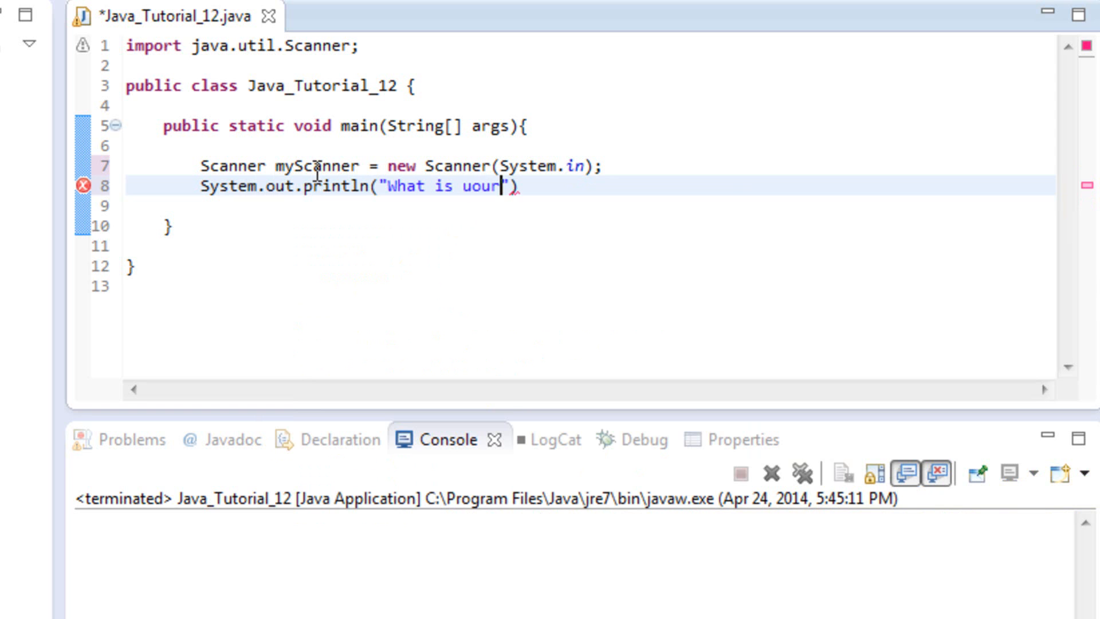
pyautogui.write('your name')
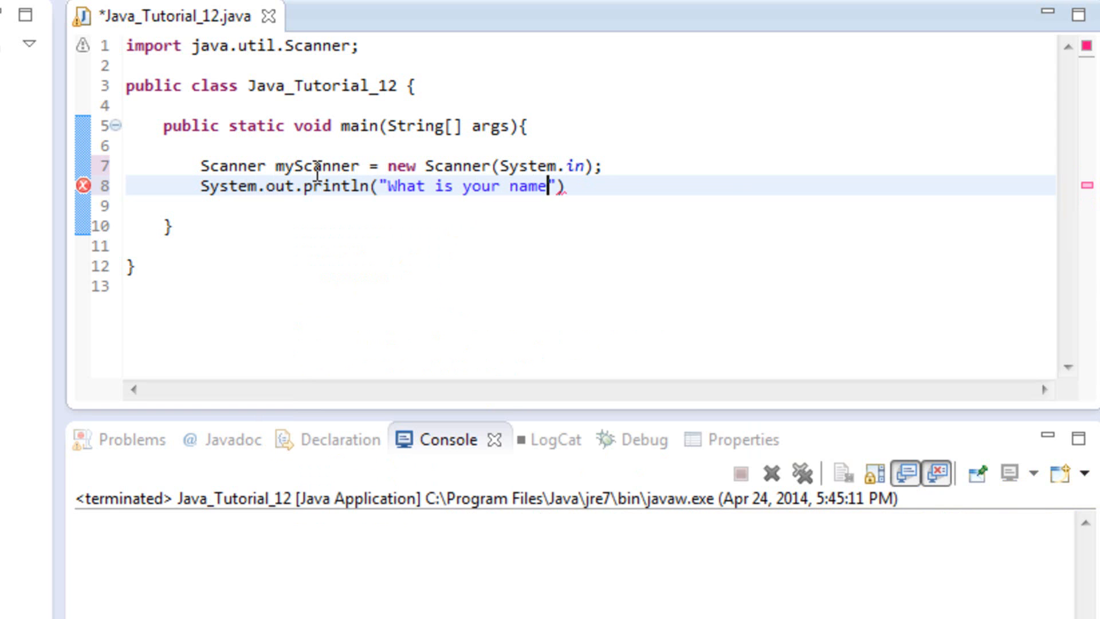
pyautogui.write('?')
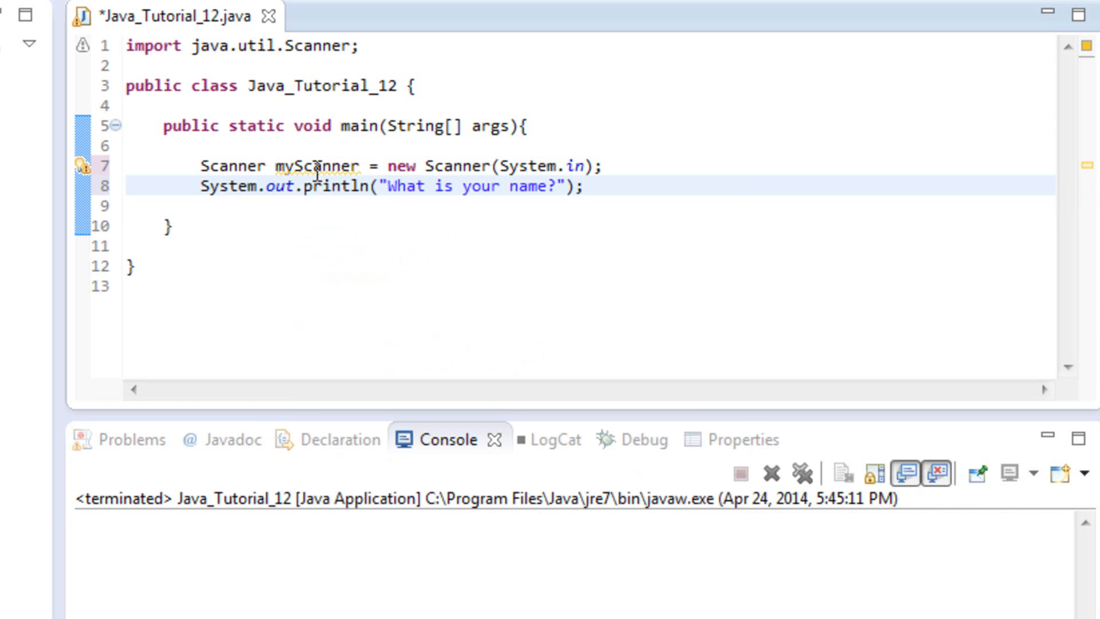
pyautogui.press('Enter')
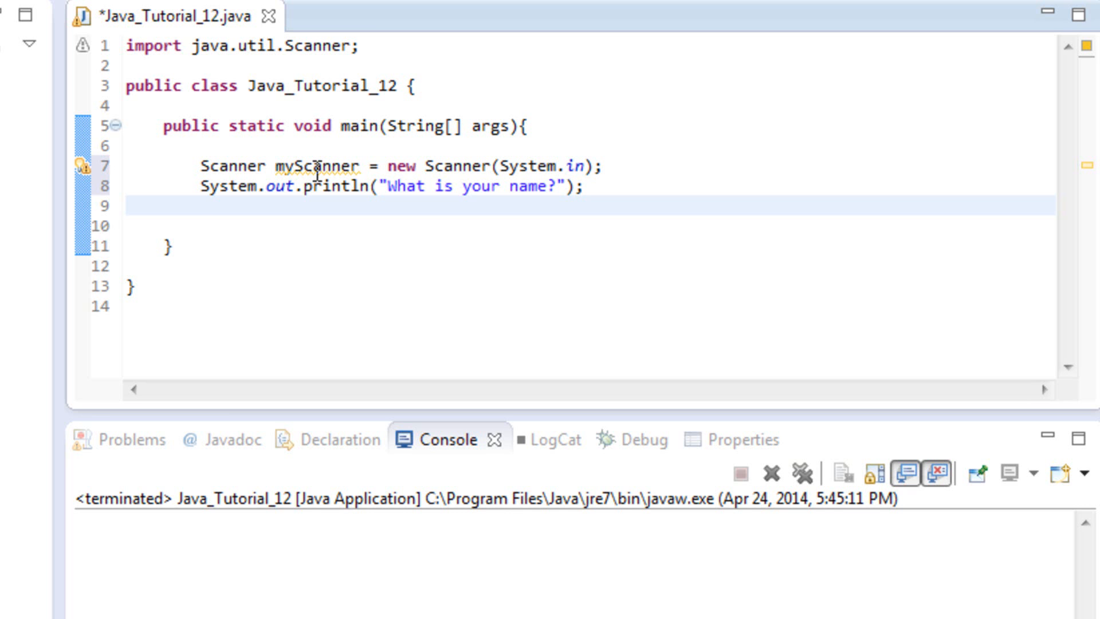
# - Write String userName = myScanner.next(); on line 9
pyautogui.write('Str')
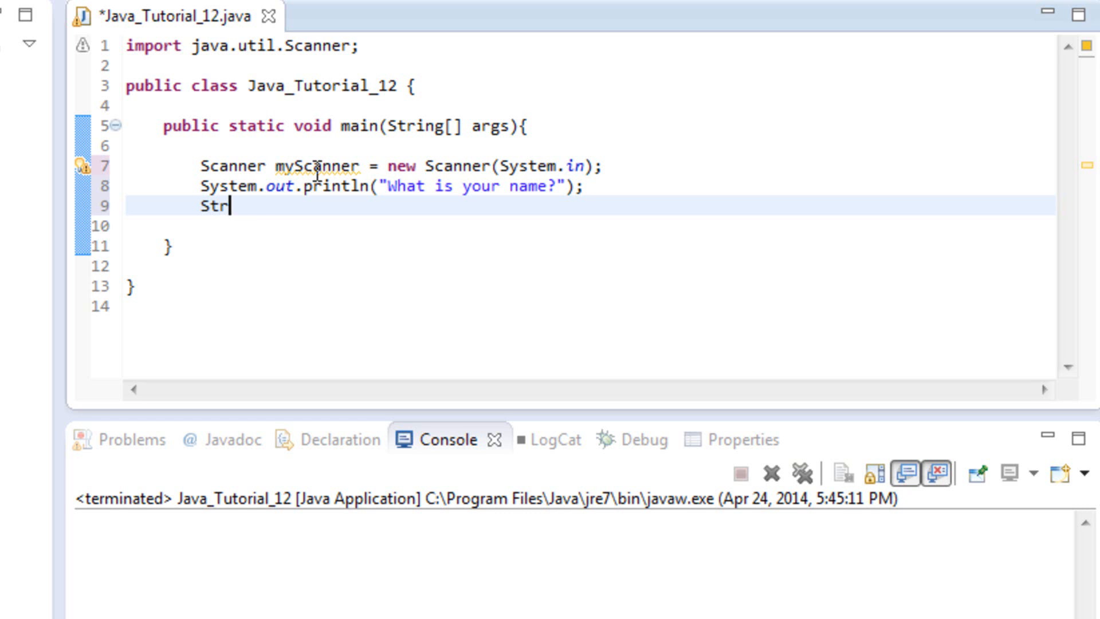
pyautogui.write('ing user')
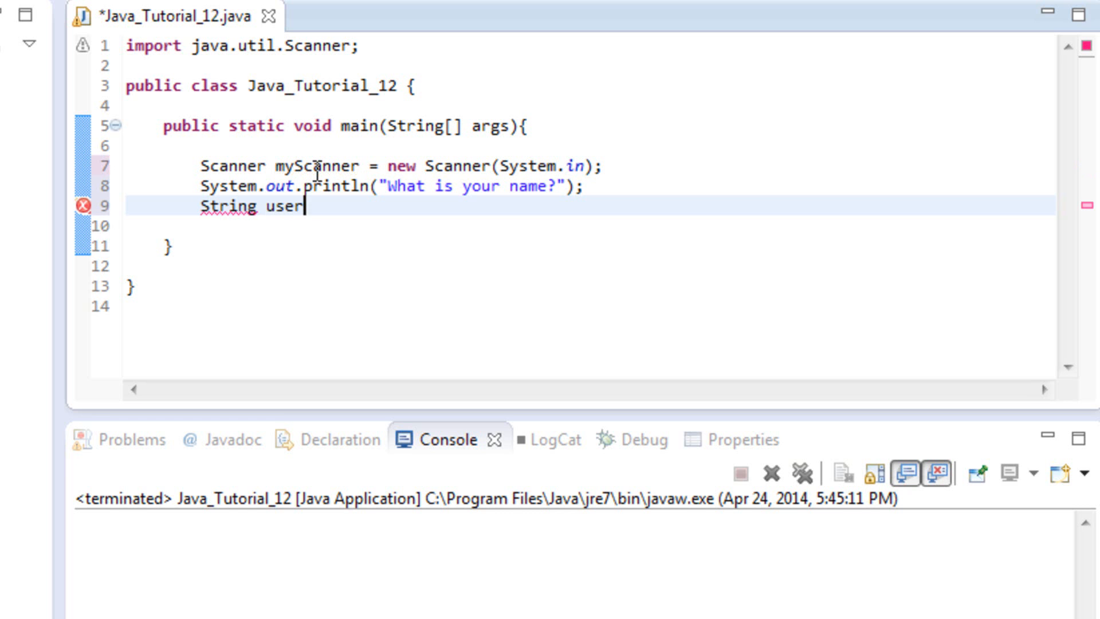
pyautogui.write('Name =')
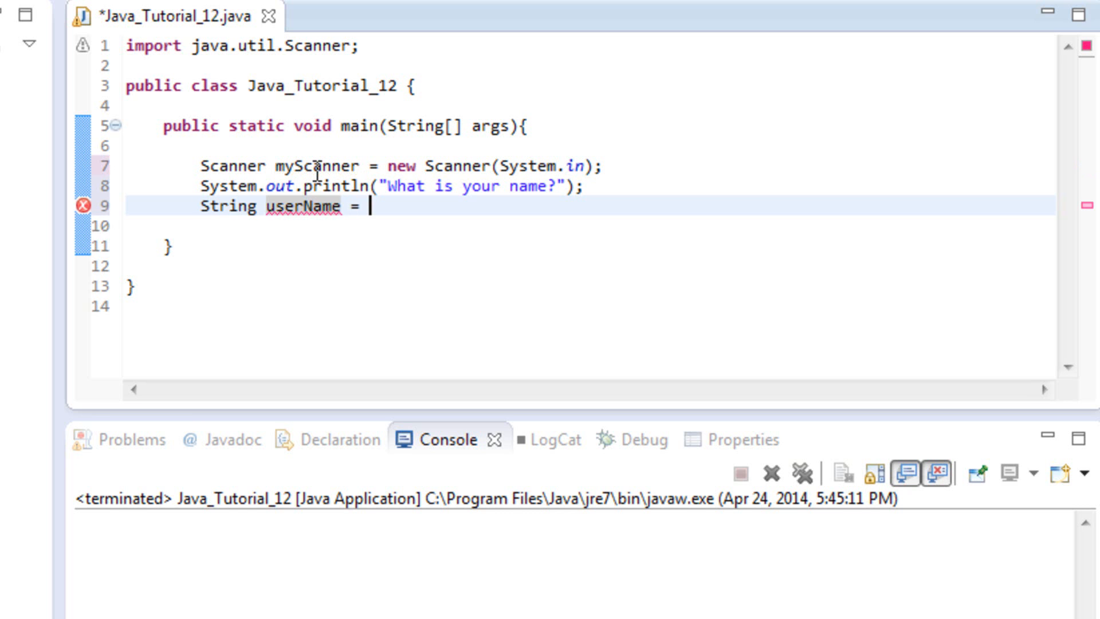
pyautogui.write('mySca')
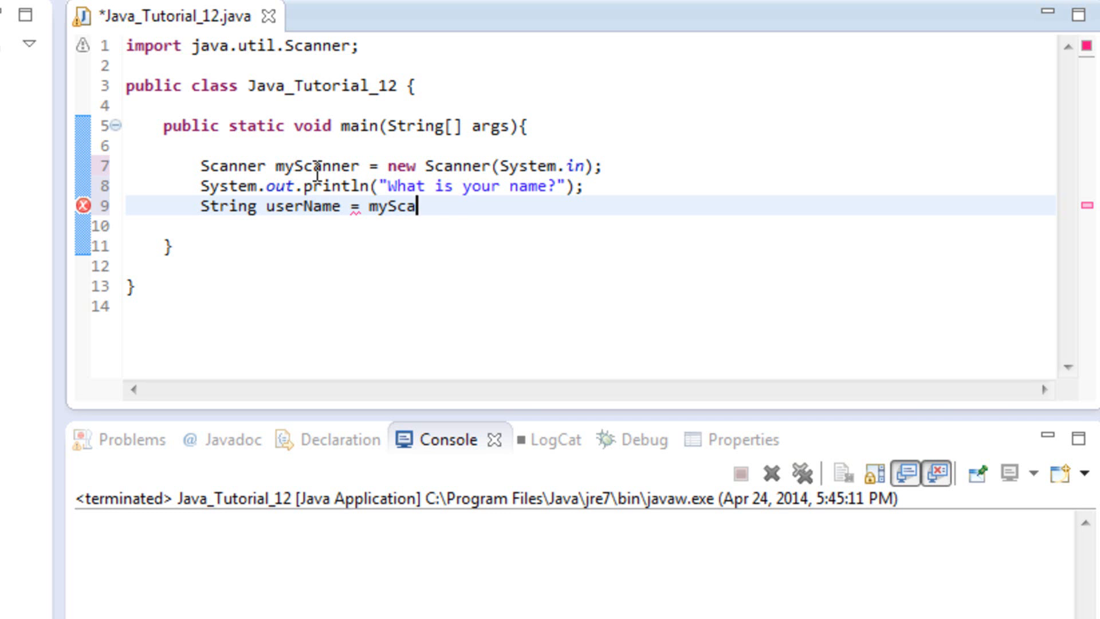
pyautogui.write('nner.ne')
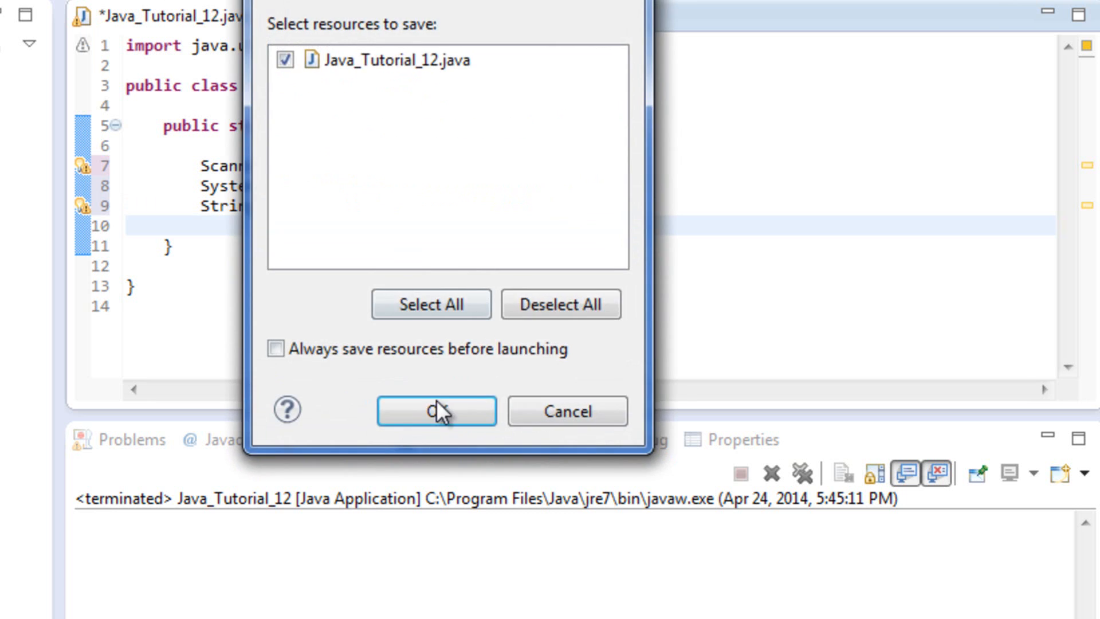
# - Save and launch the program, then answer the name prompt with "Shane" in the Console
pyautogui.click(435, 410)
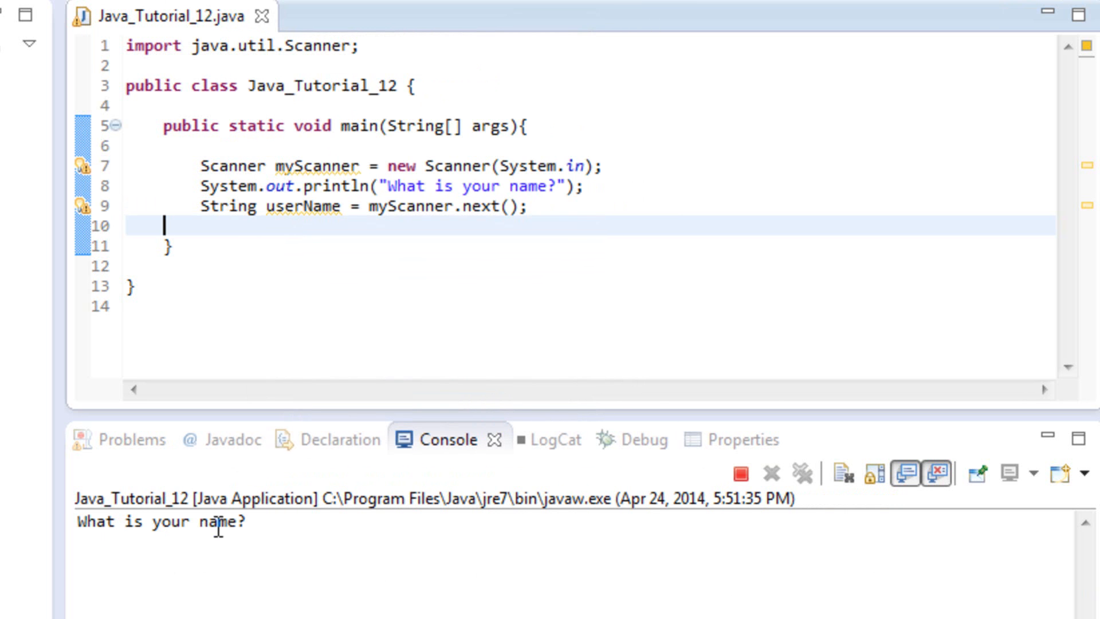
pyautogui.moveTo(281, 526)
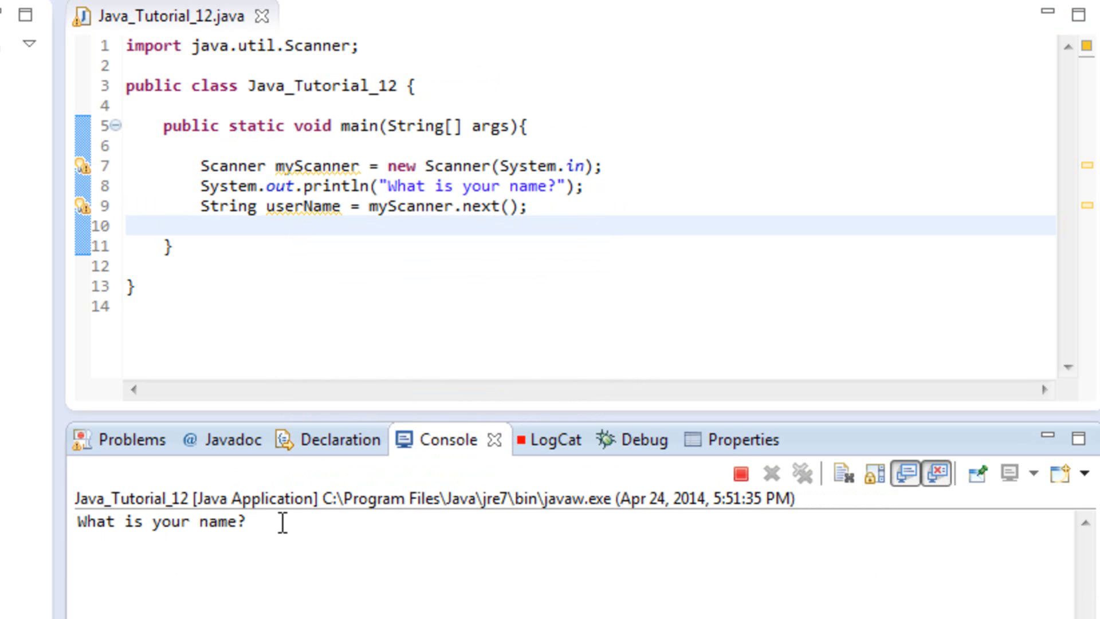
pyautogui.write('Sh')
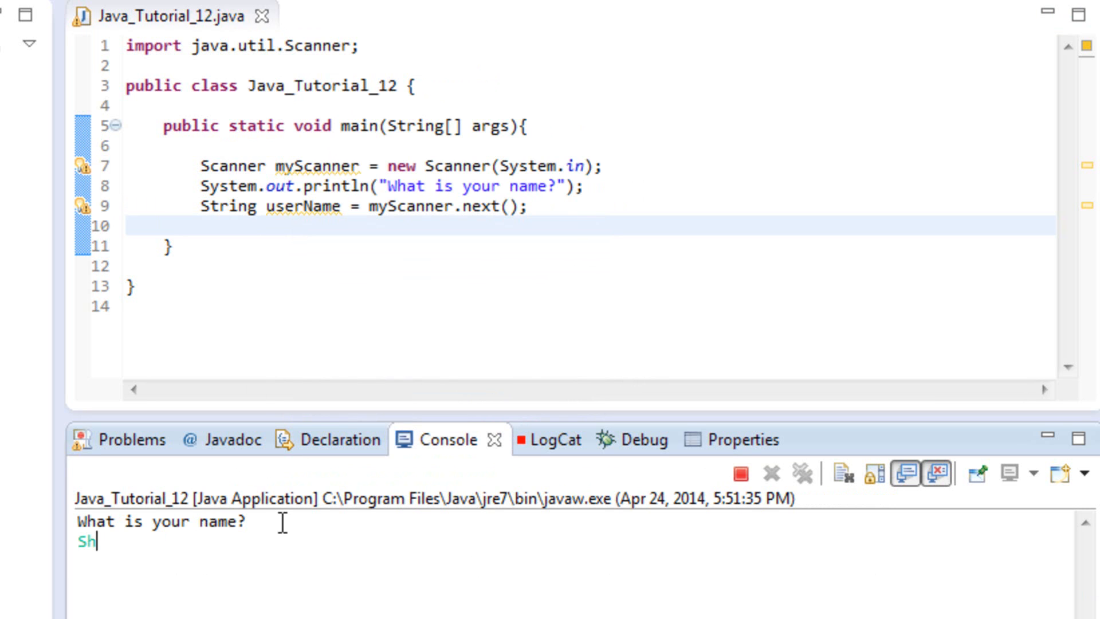
pyautogui.write('ane')
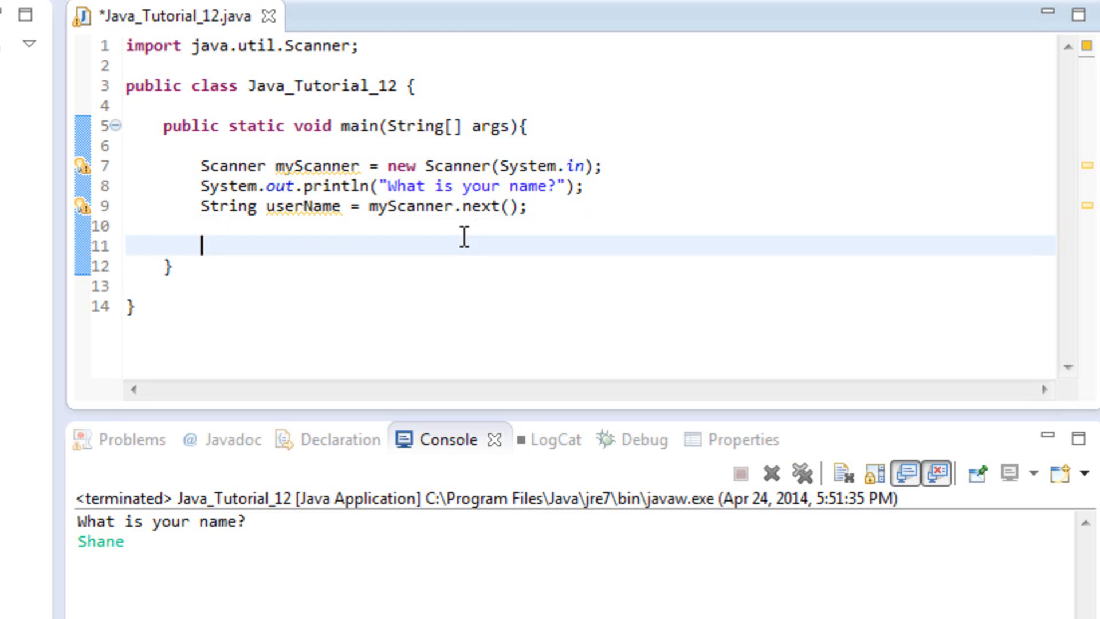
# - Start a new println statement with the string "Hello, " below the name-reading line
pyautogui.press('Return')
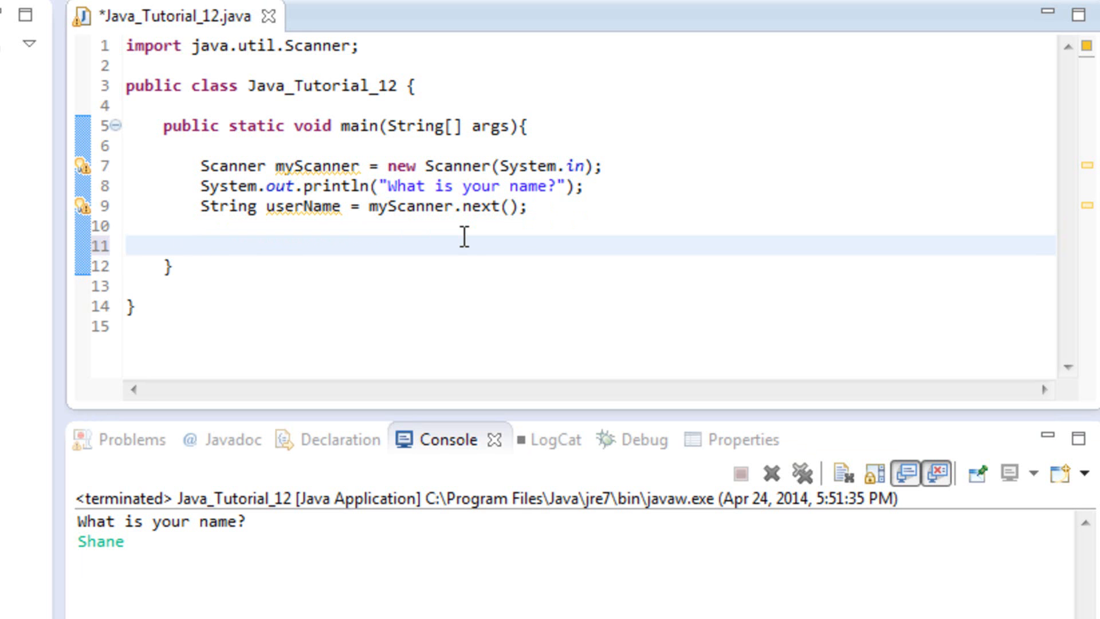
pyautogui.write('System.out')
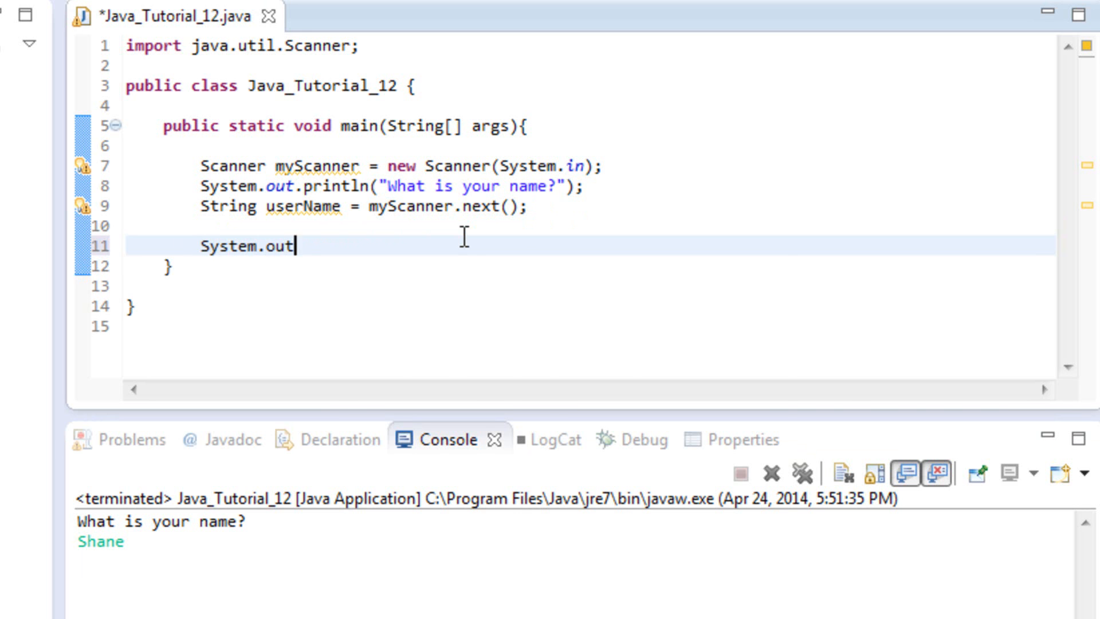
pyautogui.write('.p')
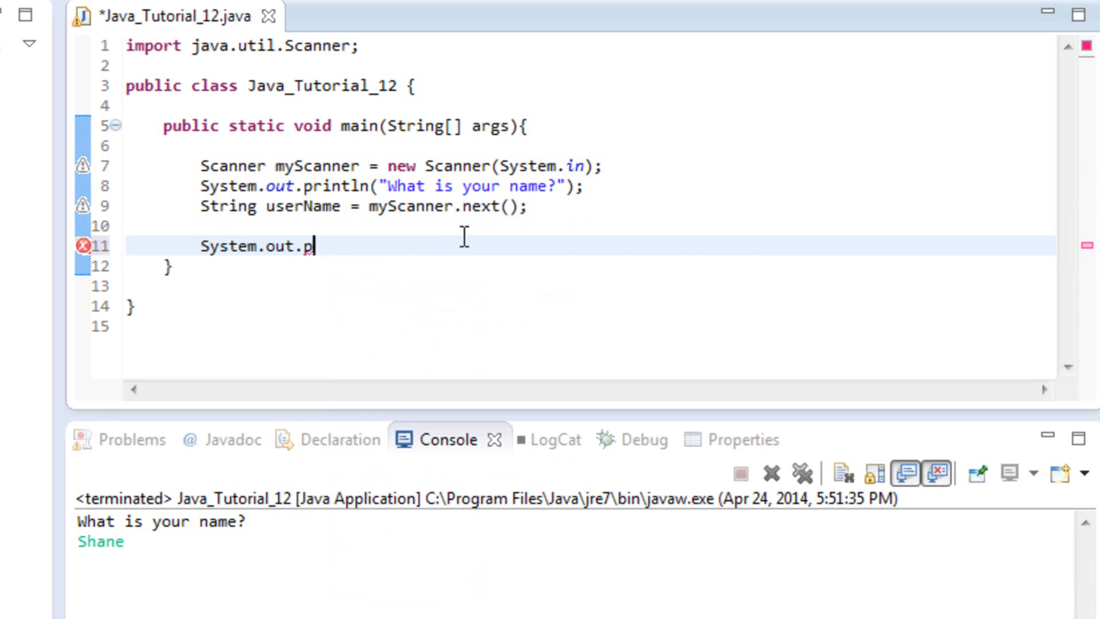
pyautogui.write('rintln(')
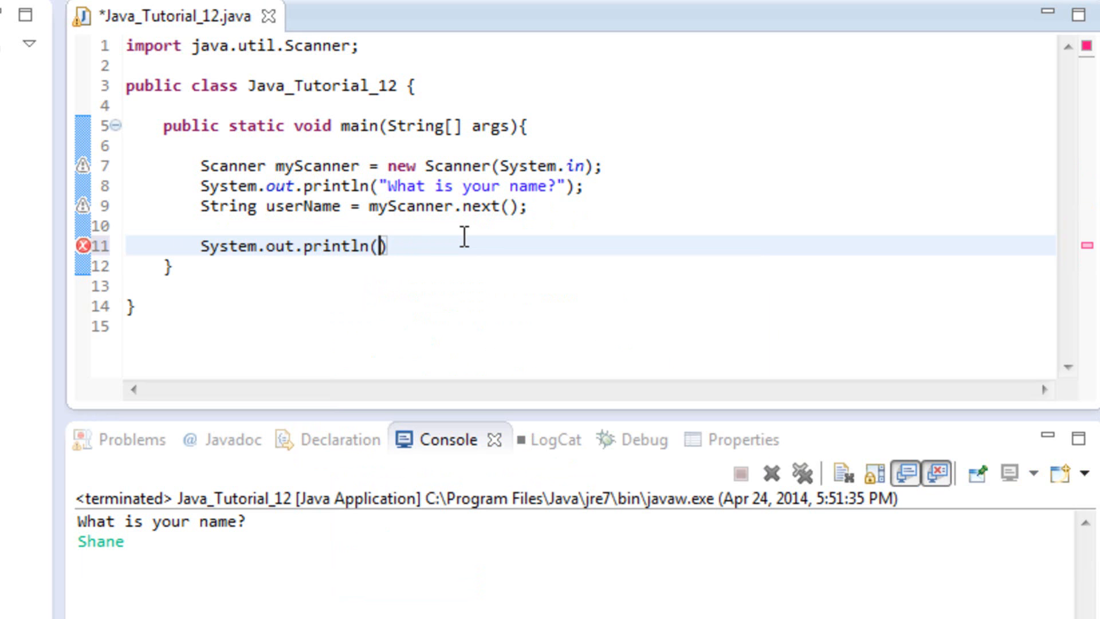
pyautogui.write('"H')
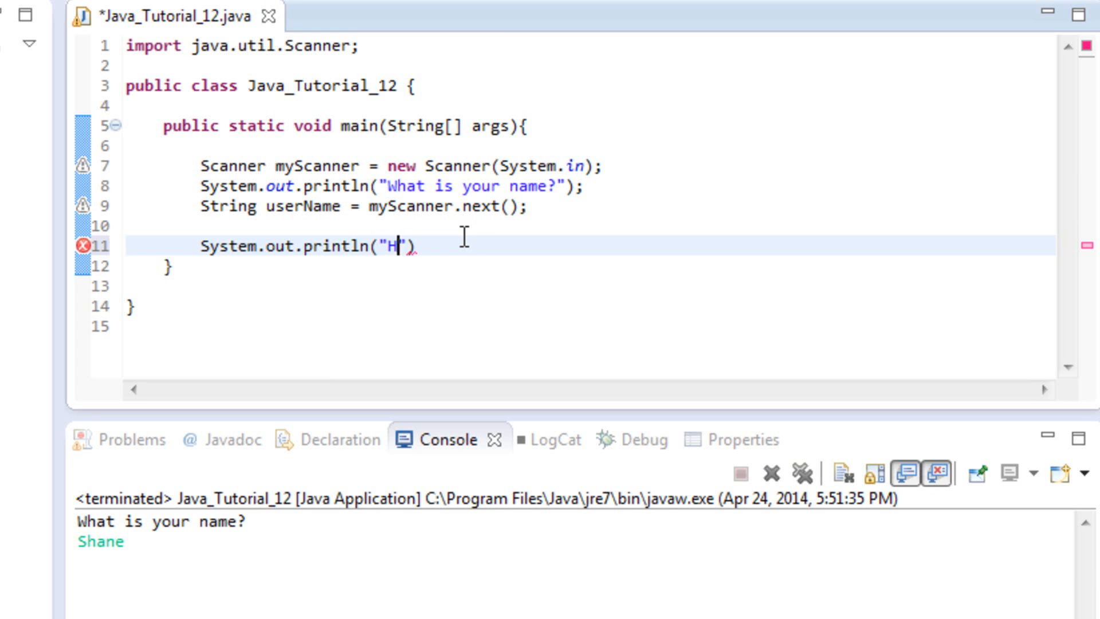
pyautogui.write('ello,')
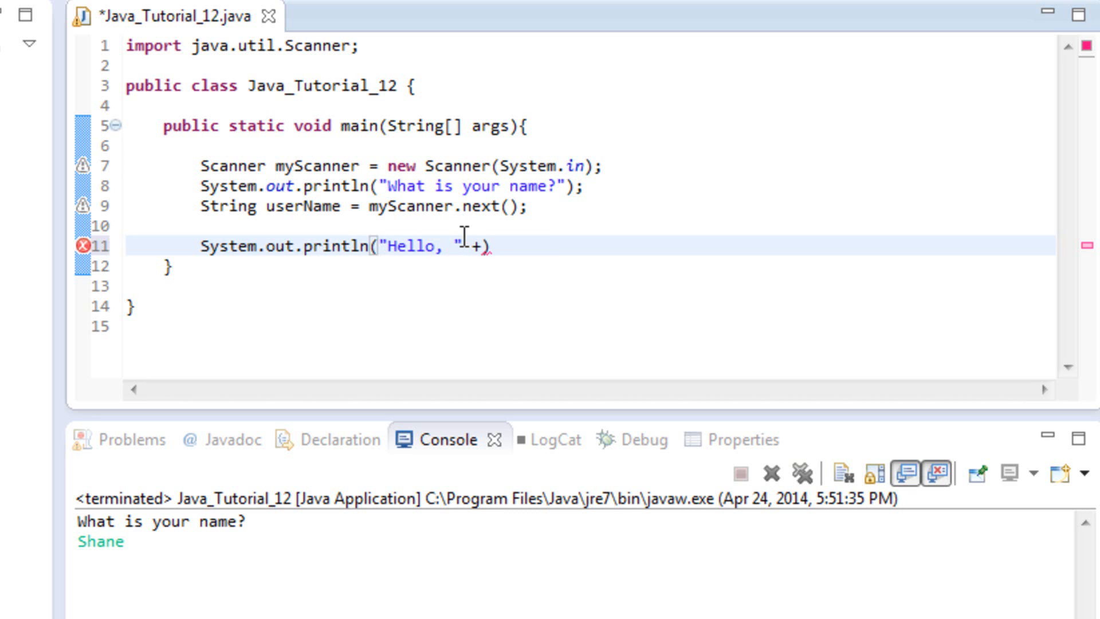
# - Complete the greeting as "Hello, " + userName + " nice to mee you." and end the statement
pyautogui.write('userName +')
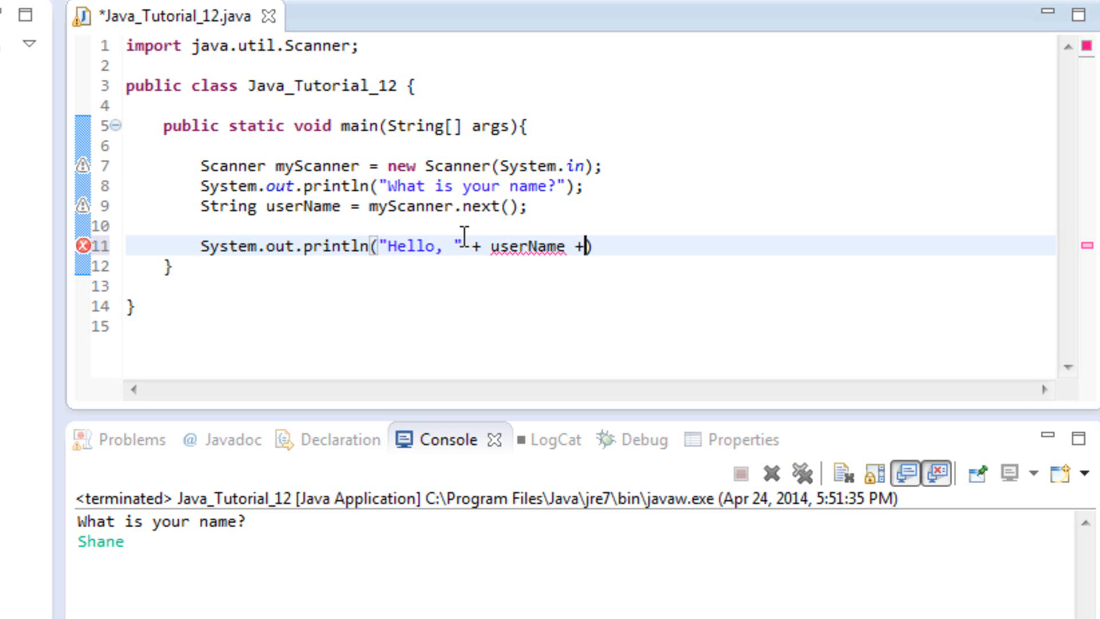
pyautogui.write('""')
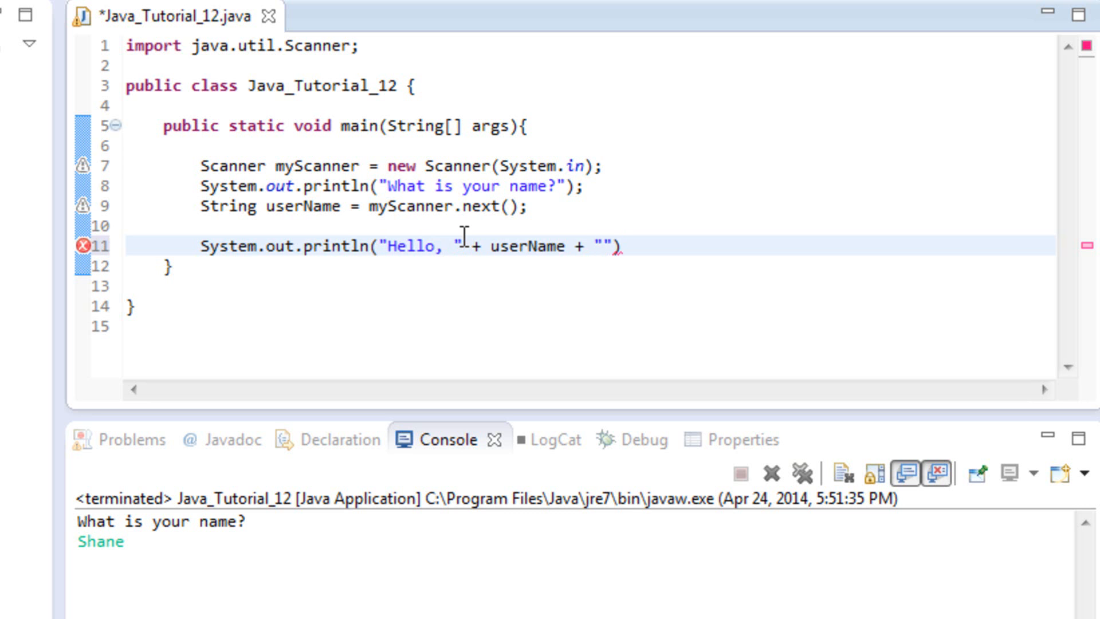
pyautogui.write('nice to mee you.')
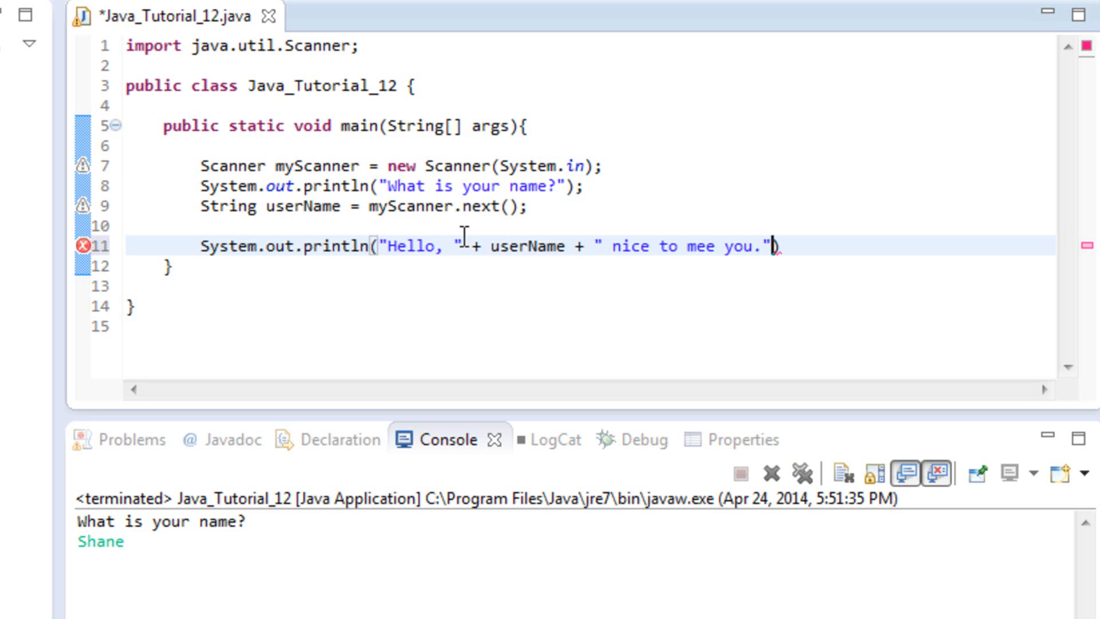
pyautogui.write(';')
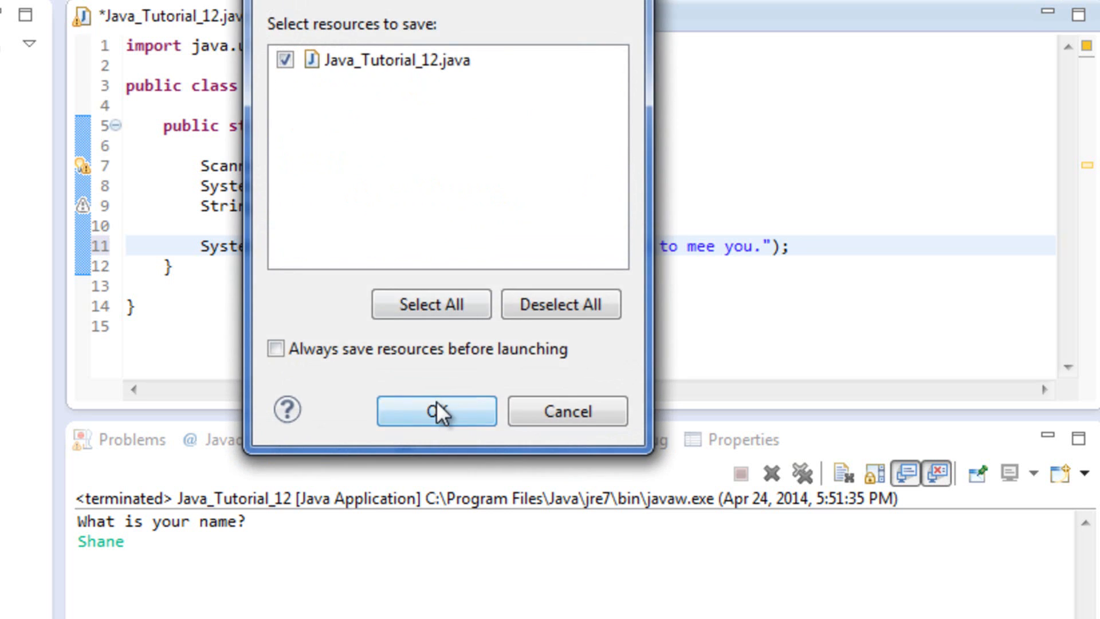
# - Save before running and reply "Shane" so the console prints the greeting
pyautogui.click(435, 410)
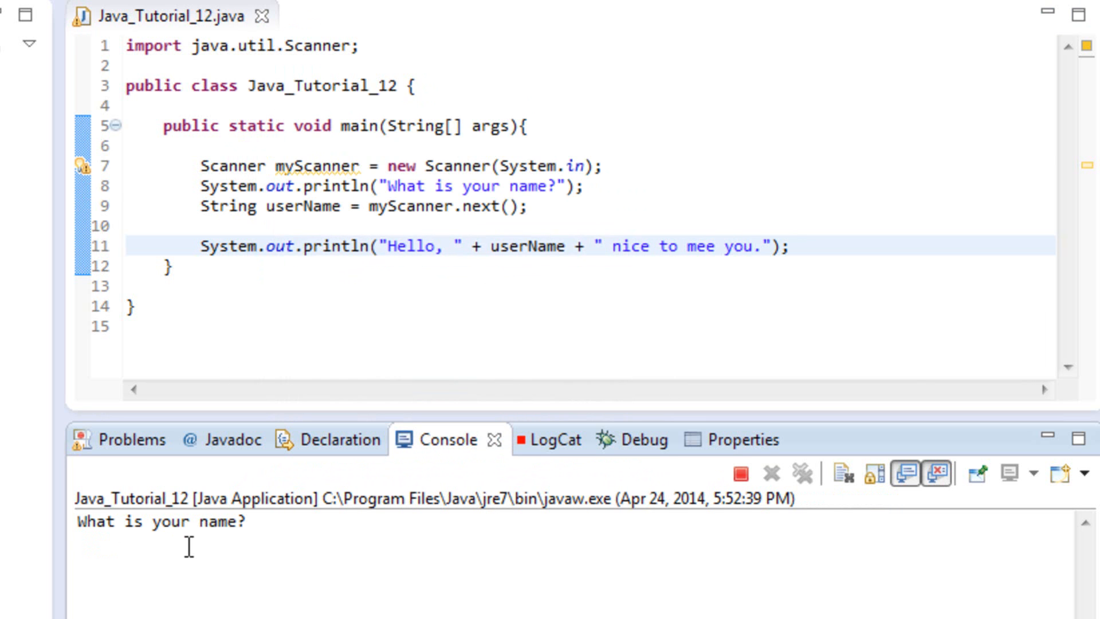
pyautogui.write('Shane')
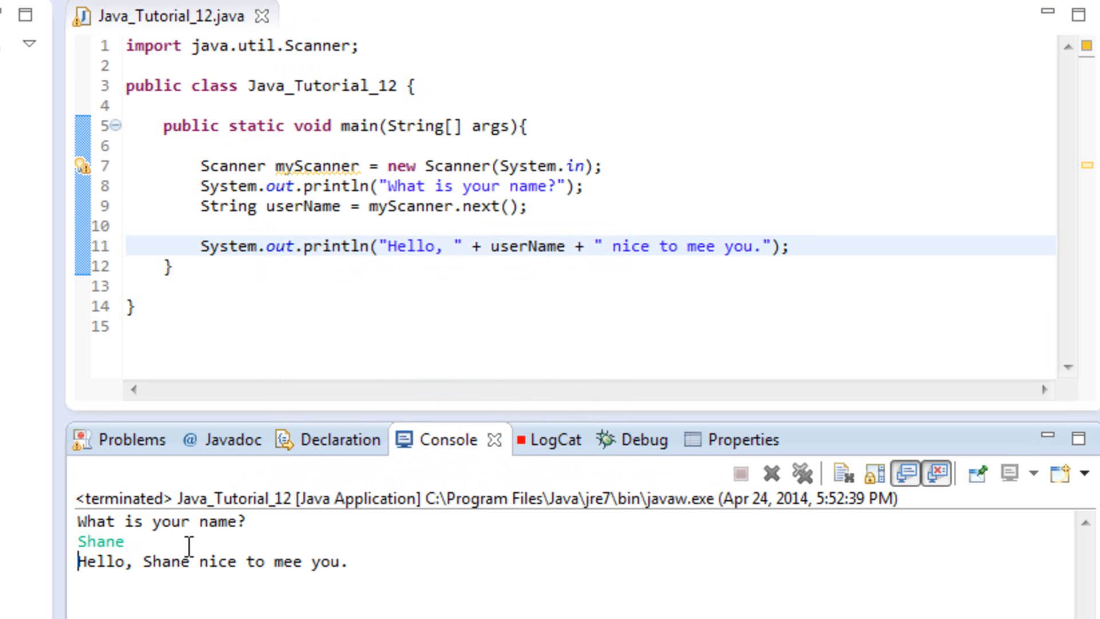
pyautogui.moveTo(714, 246)
pyautogui.write('t')
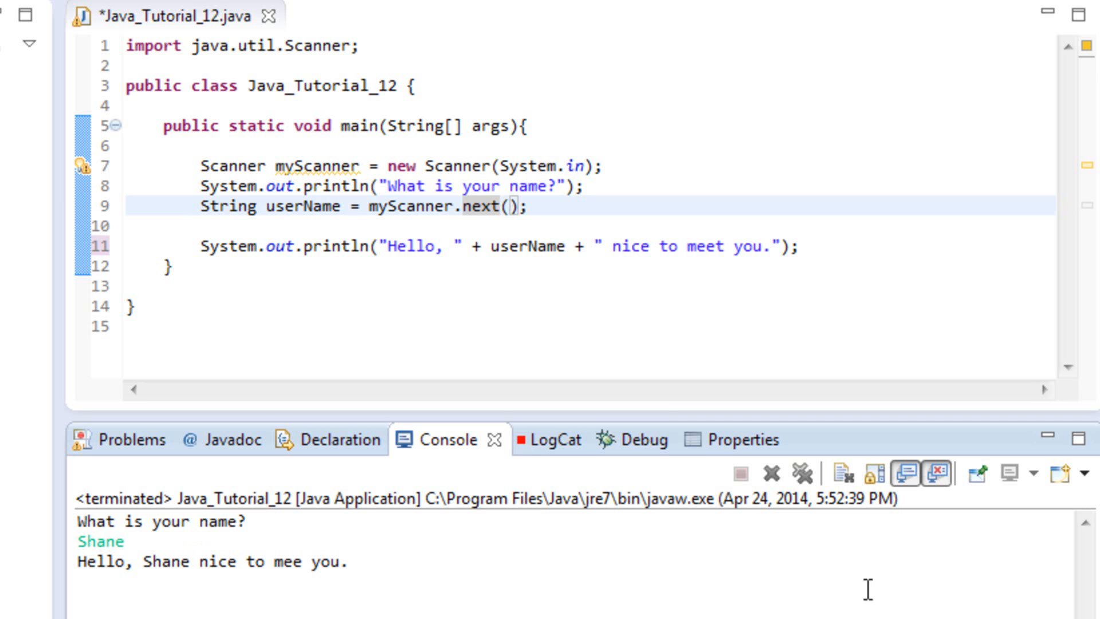
pyautogui.moveTo(837, 252)
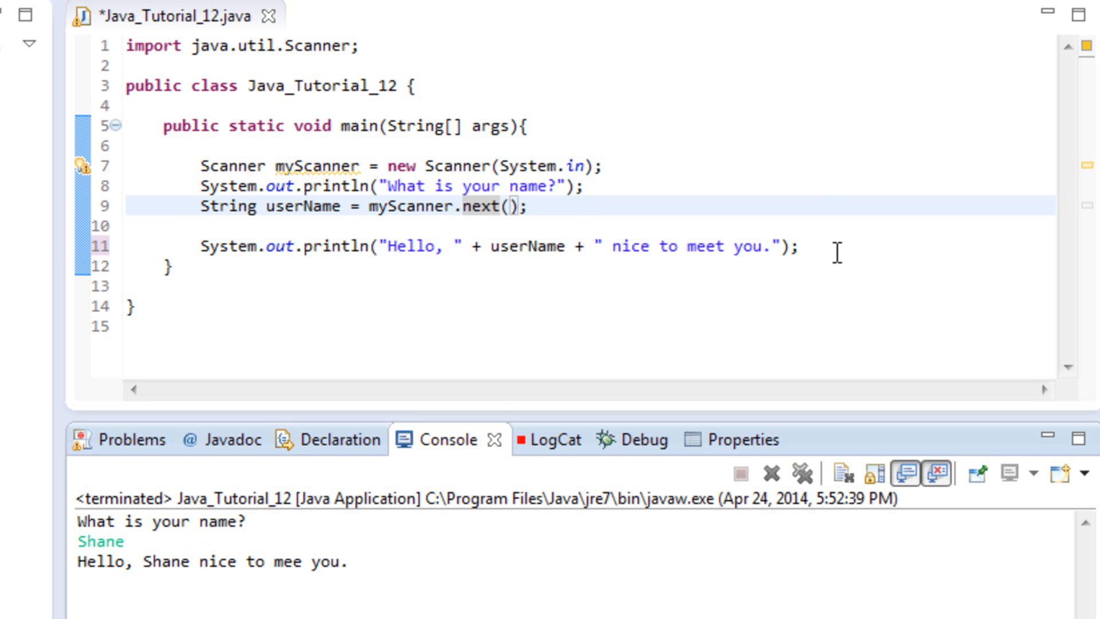
# - Add System.out.println("Please enter your age"); after the greeting statement
pyautogui.press('enter')
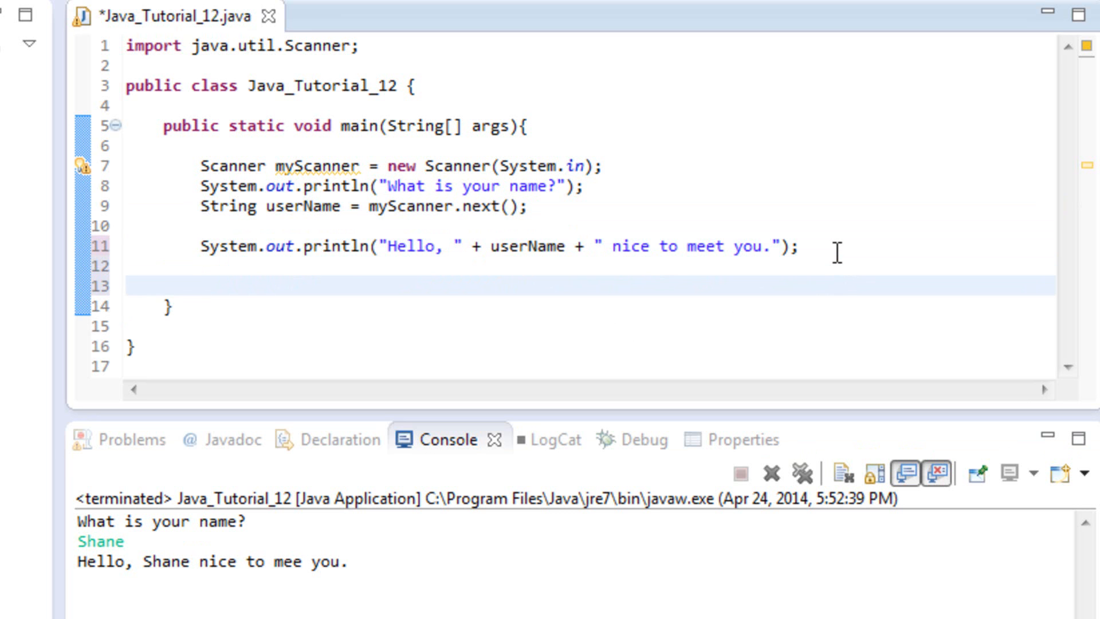
pyautogui.write('System.out.')
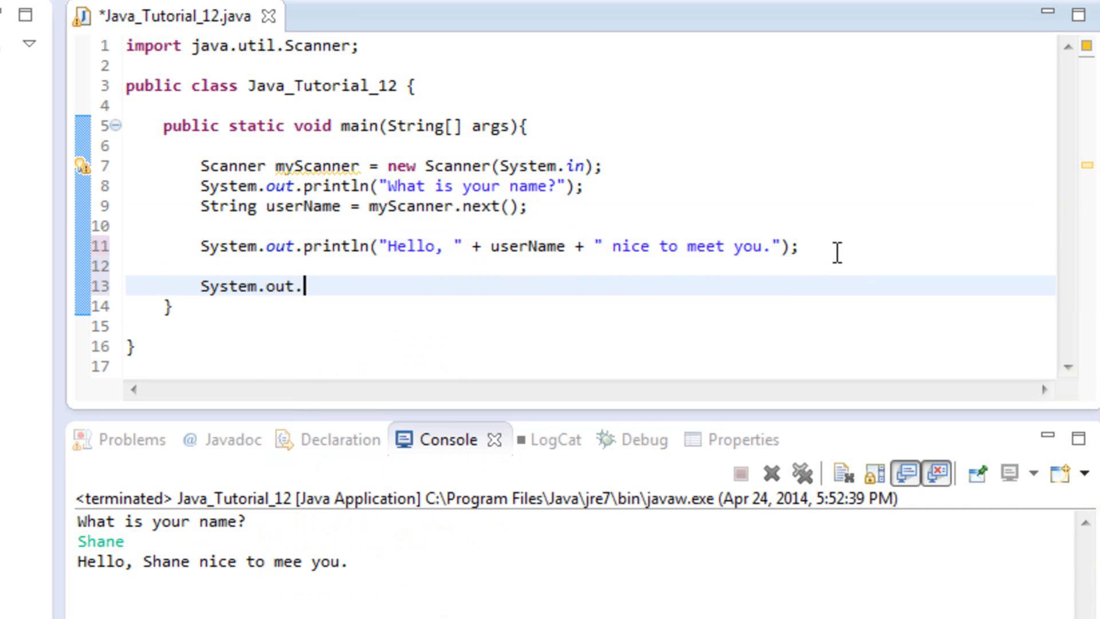
pyautogui.write('println(x);')
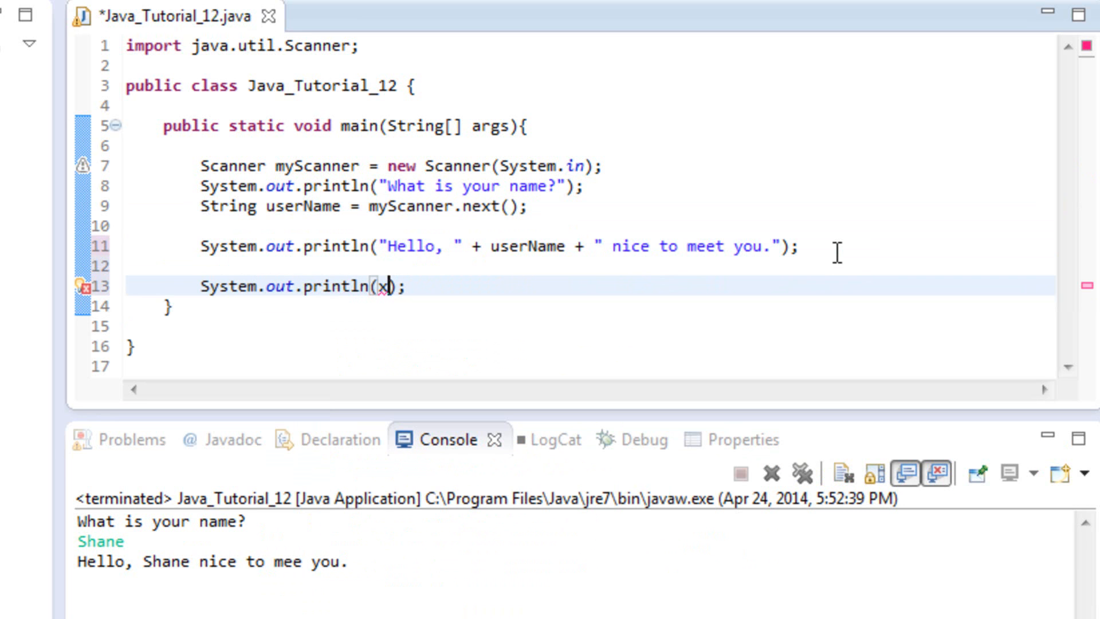
pyautogui.write('""')
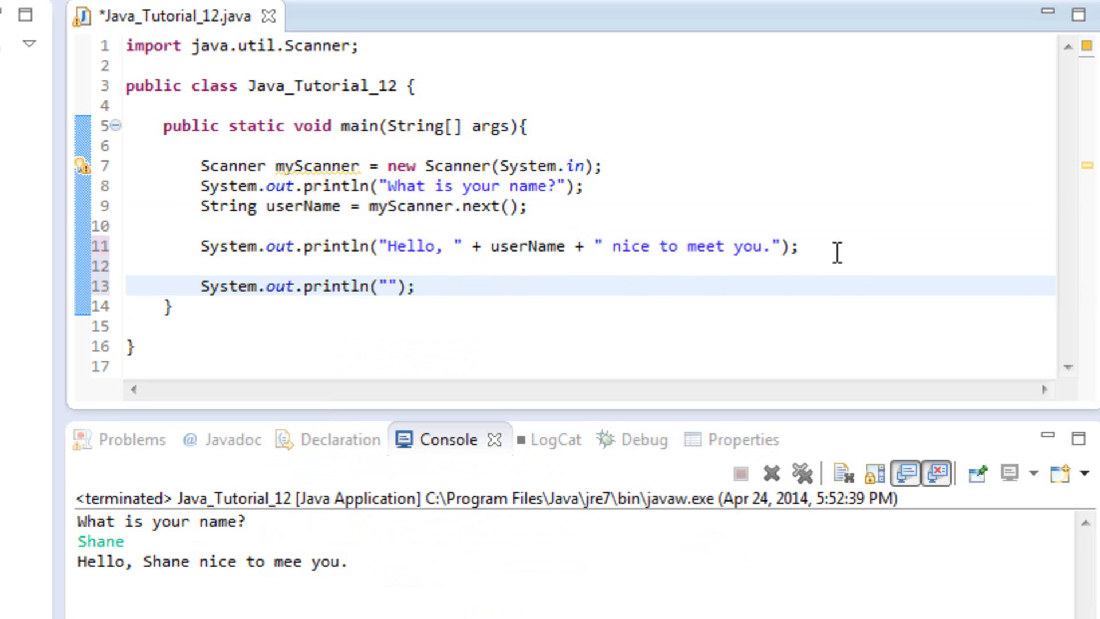
pyautogui.write('Please enter your')
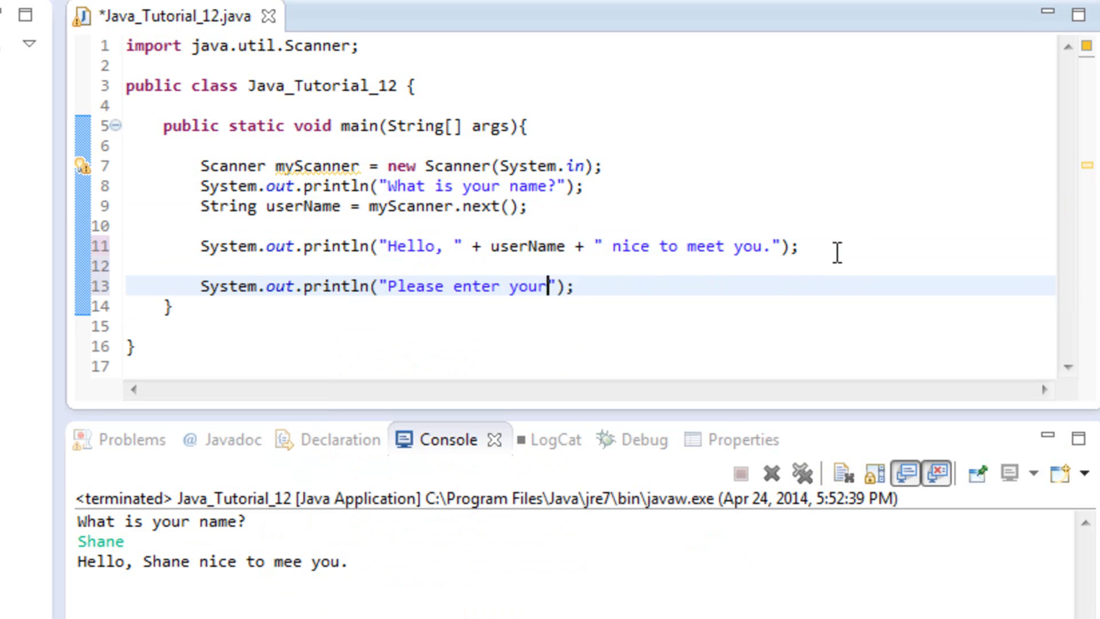
pyautogui.write('age')
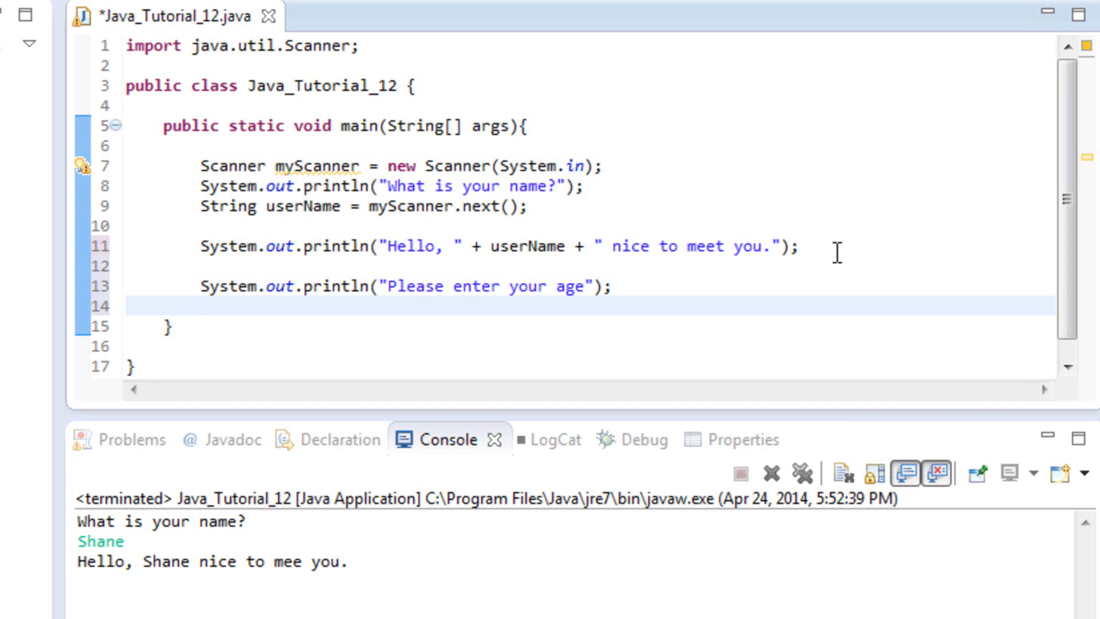
# - Declare int userAge = myScanner.nextInt(); choosing nextInt() from content assist
pyautogui.write('int')
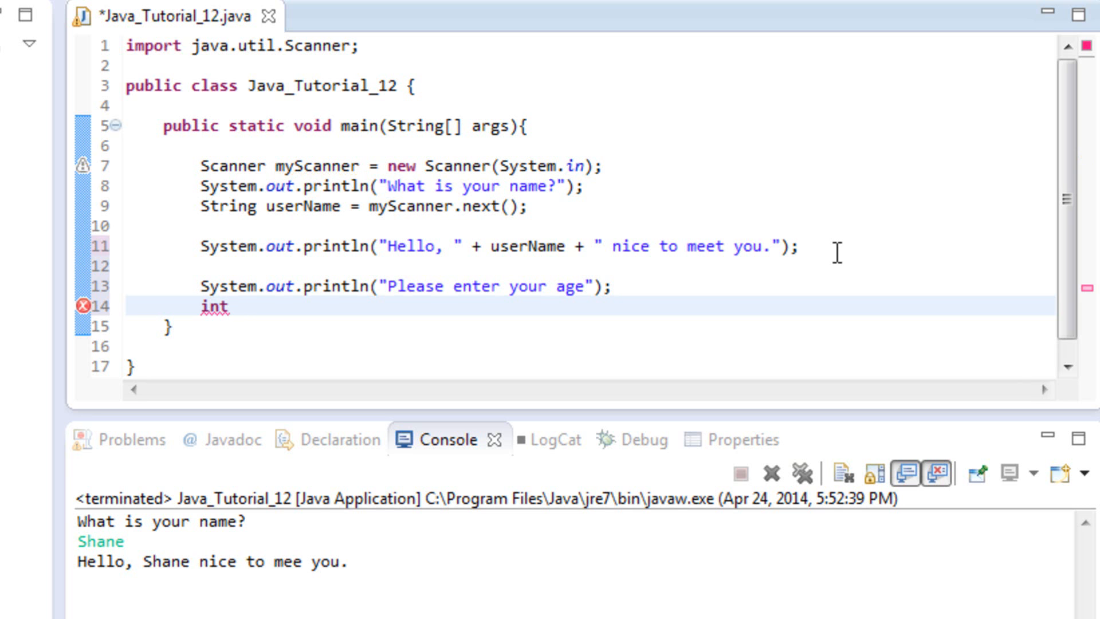
pyautogui.write('u')
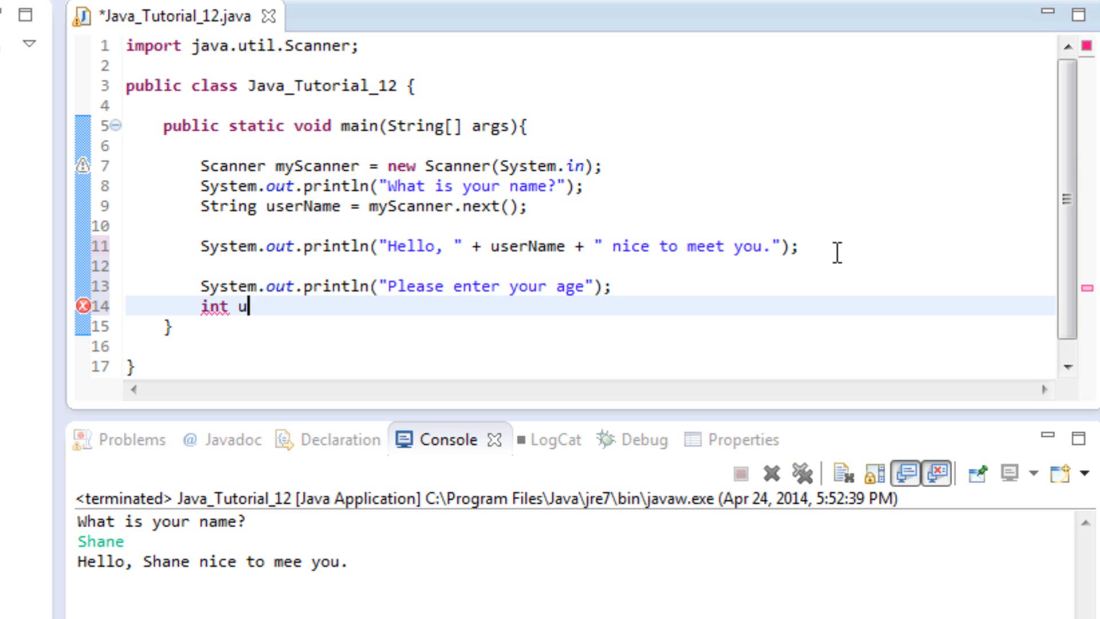
pyautogui.write('serAge')
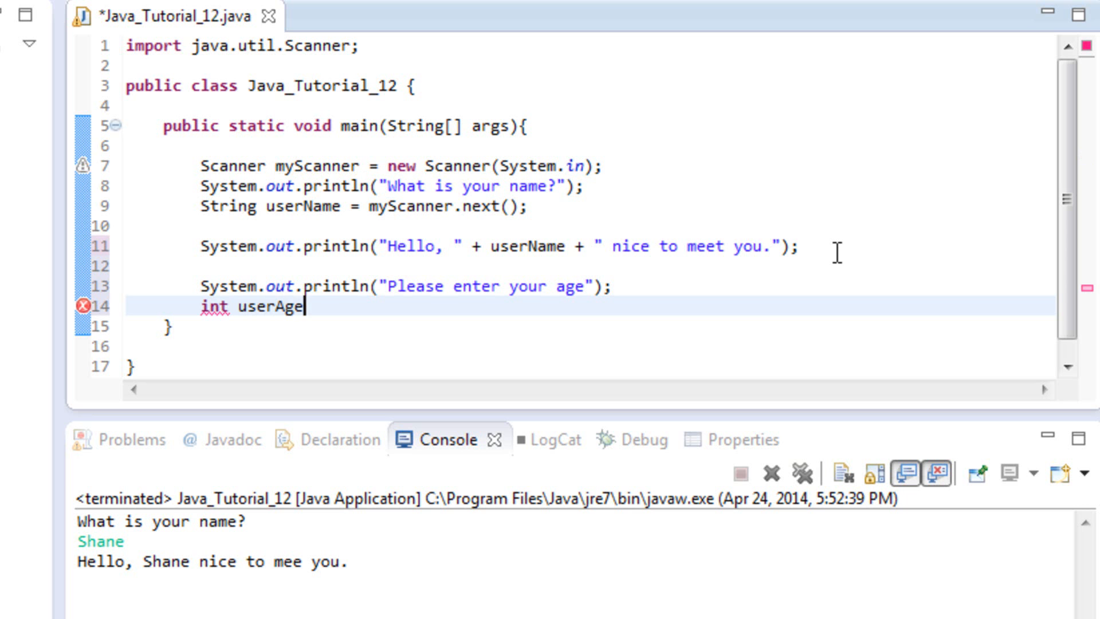
pyautogui.write('= my')
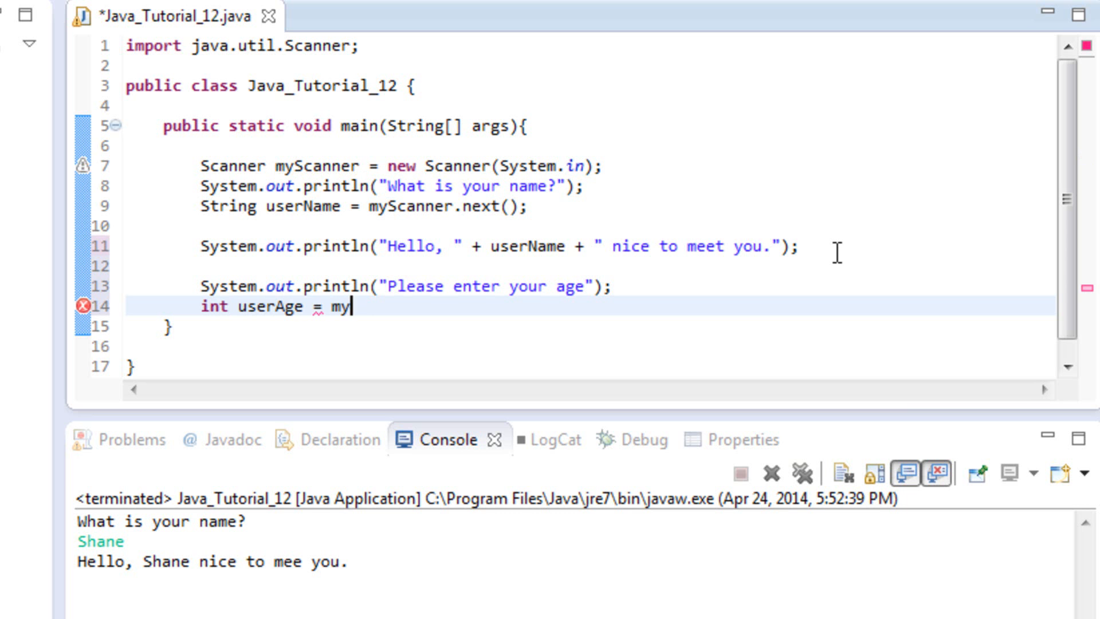
pyautogui.write('Scanner.nextI')
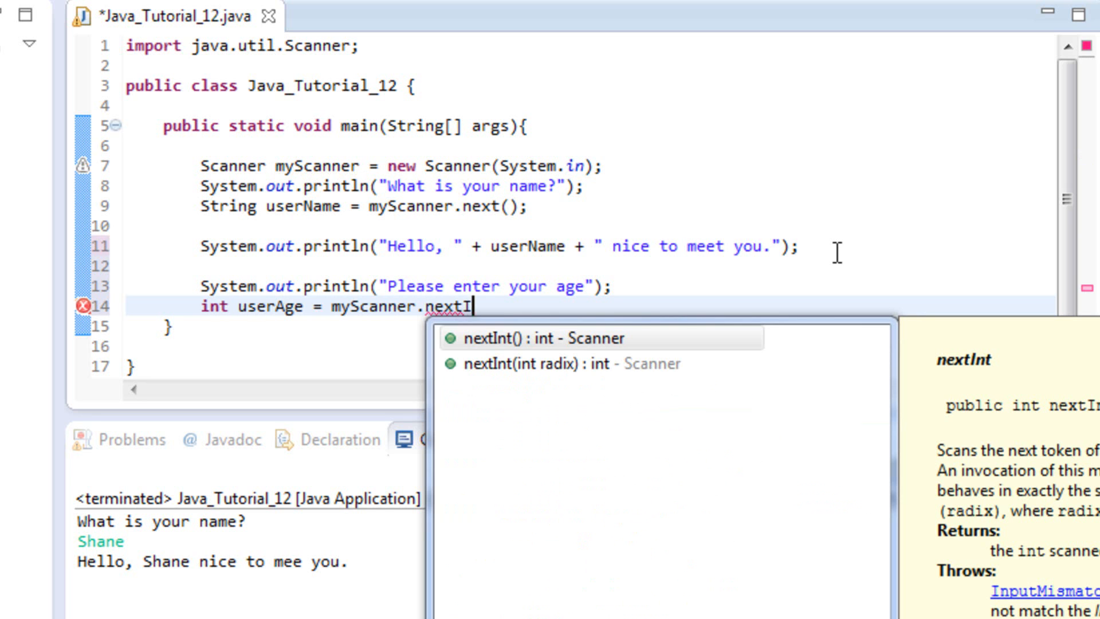
pyautogui.write('nt();')
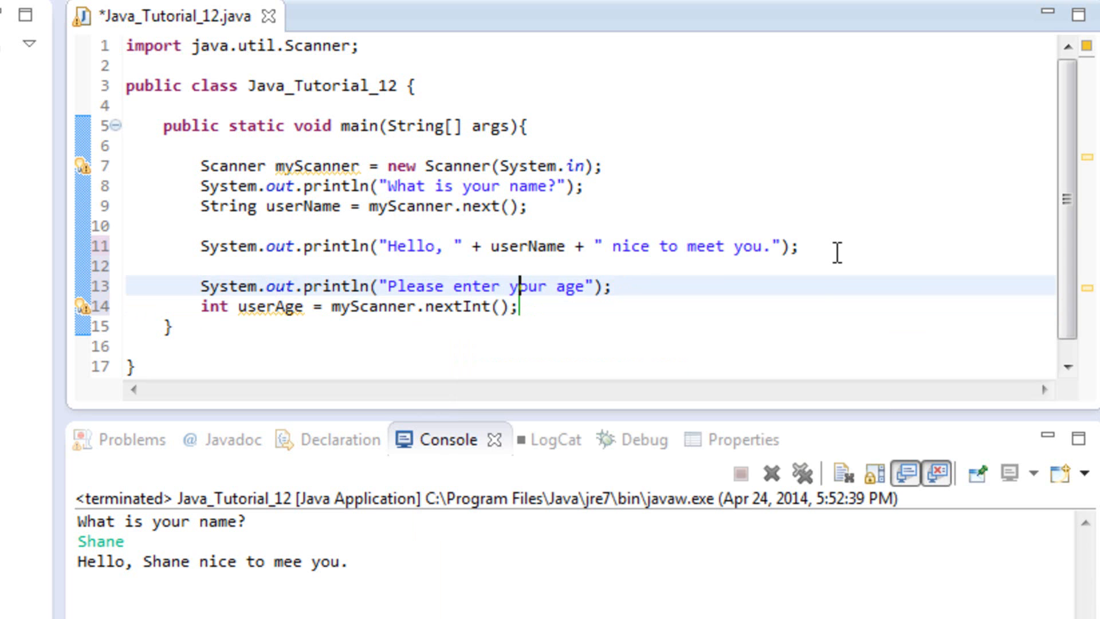
pyautogui.click(504, 205)
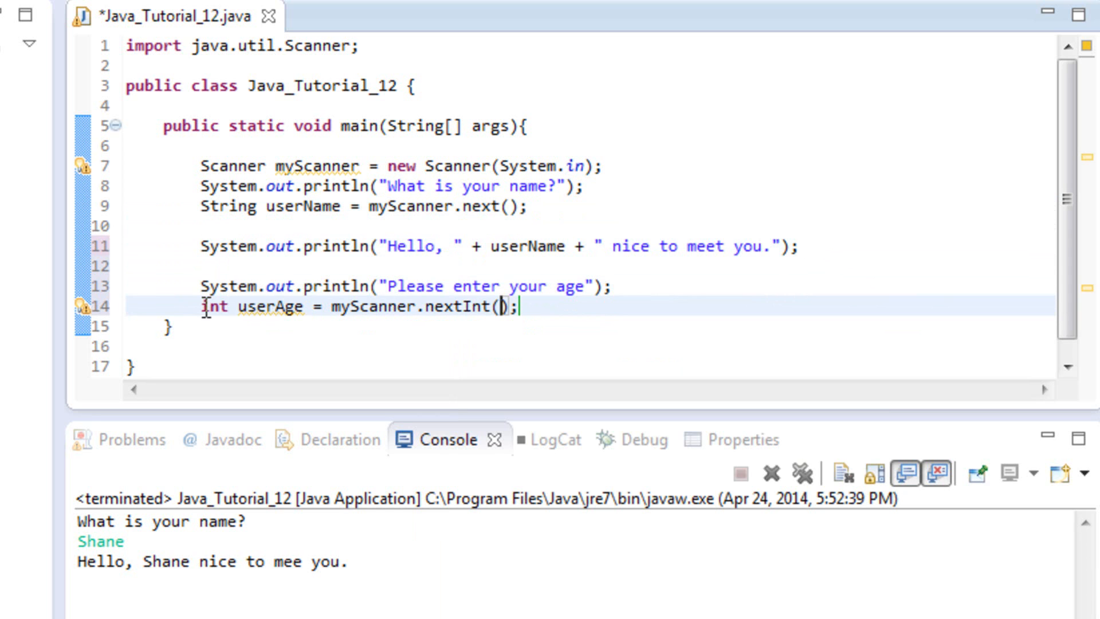
pyautogui.moveTo(295, 311)
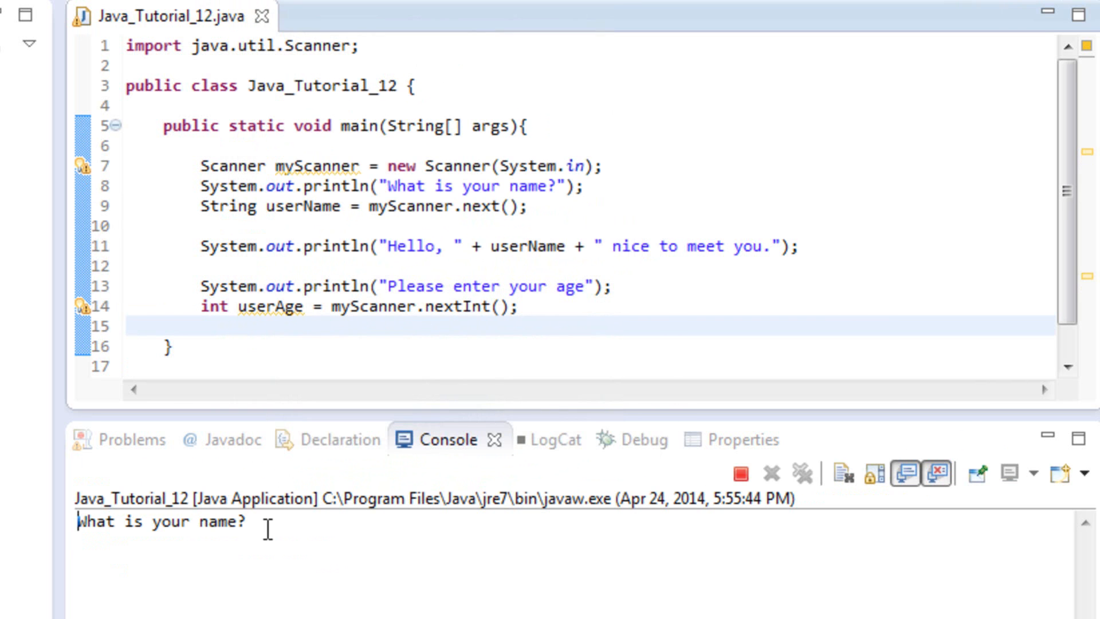
# - Answer the run with "Shane" and age 29, then return to the age prompt text on line 13
pyautogui.write('Shane')
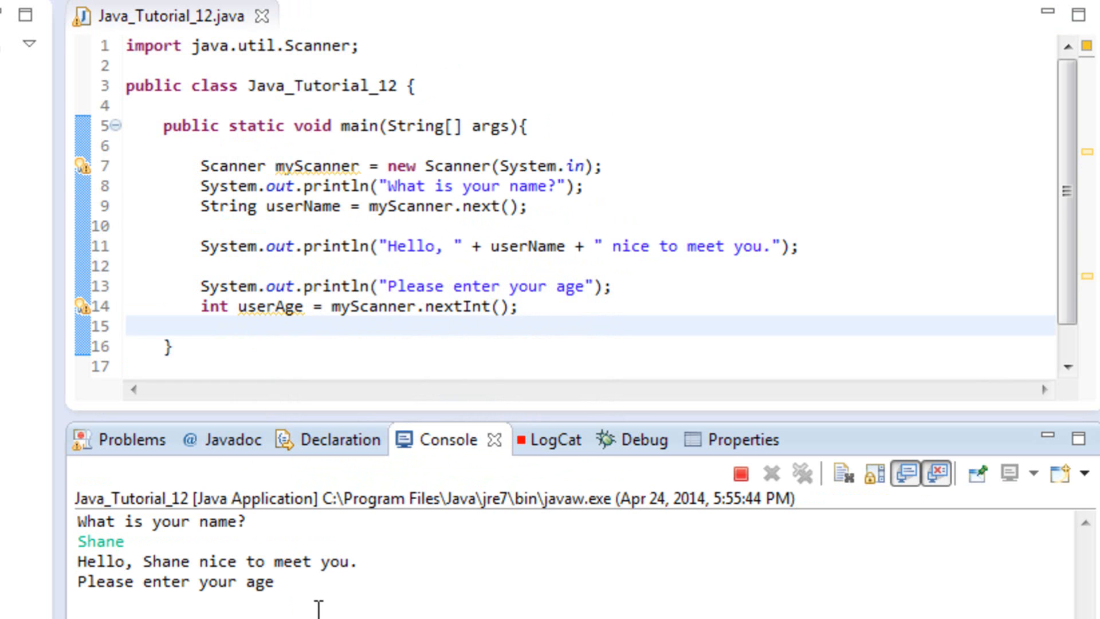
pyautogui.write('29')
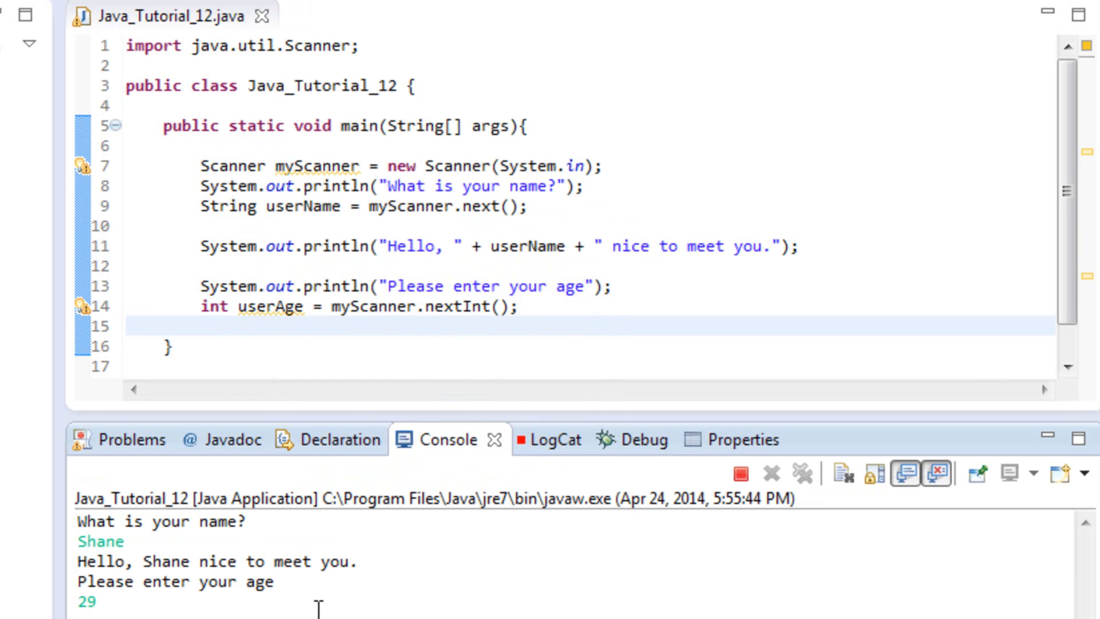
pyautogui.click(739, 473)
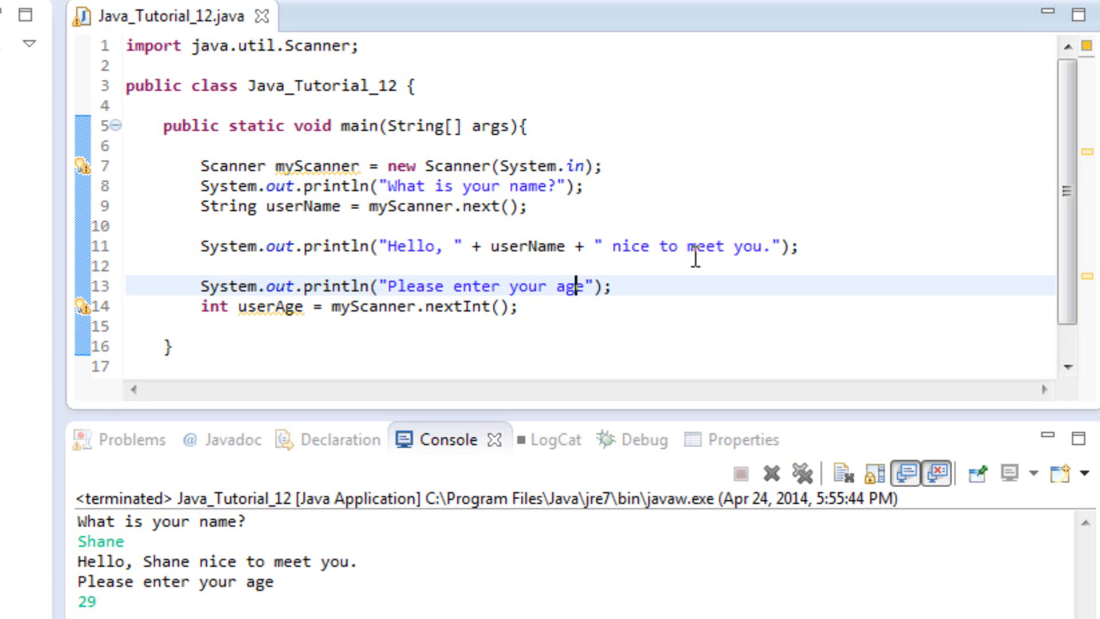
# - End the age prompt with a colon and begin a println with "You are "
pyautogui.write(':')
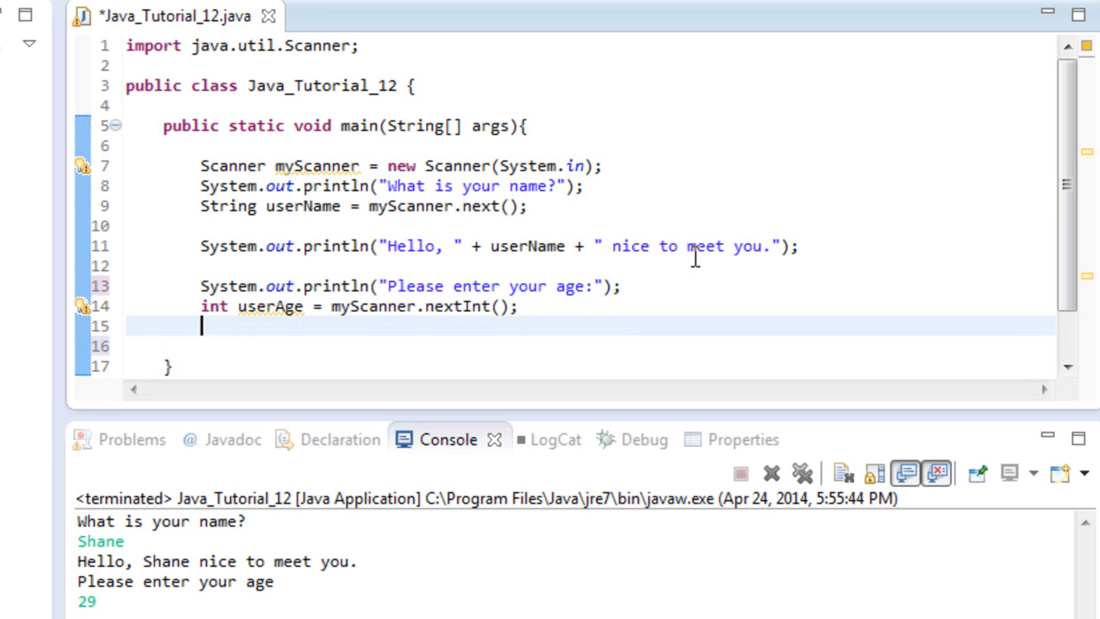
pyautogui.write('Syt')
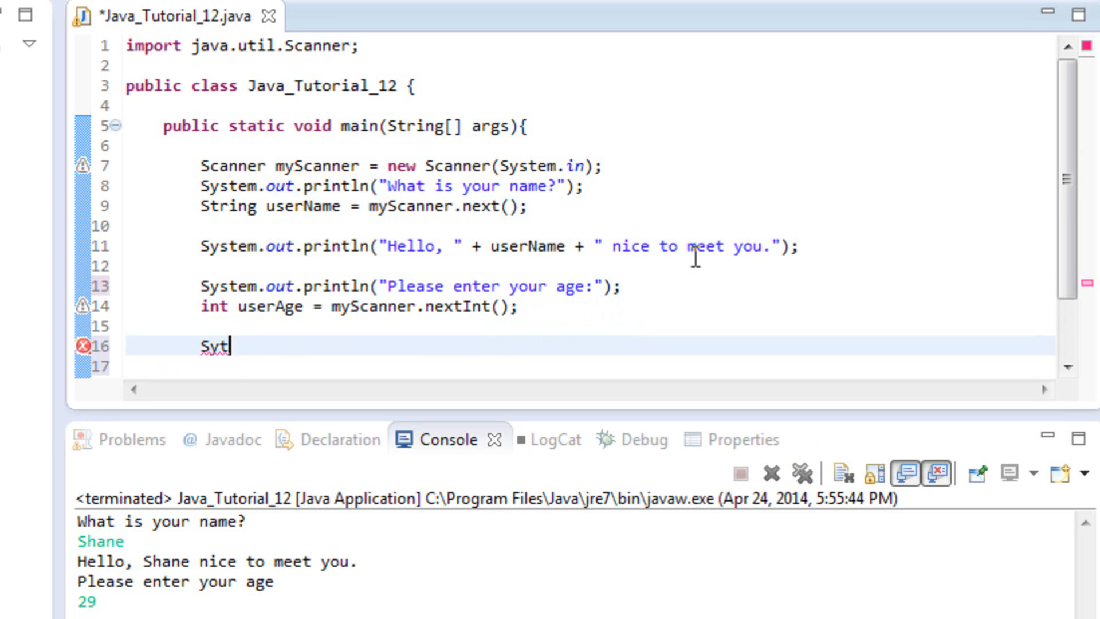
pyautogui.write('System.out.')
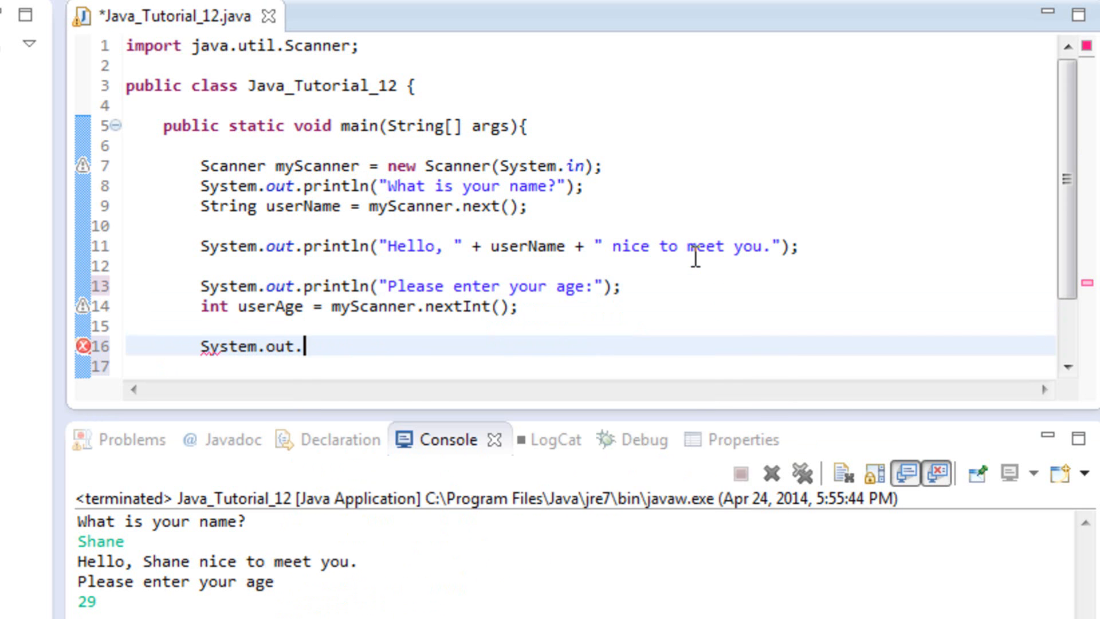
pyautogui.write('println("");')
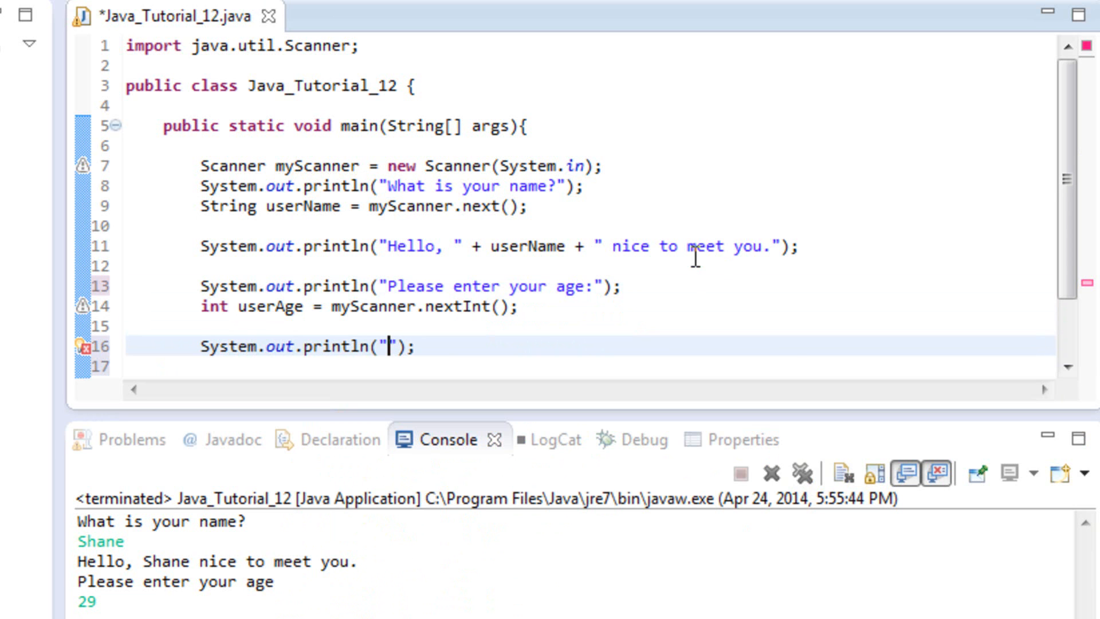
pyautogui.write('You')
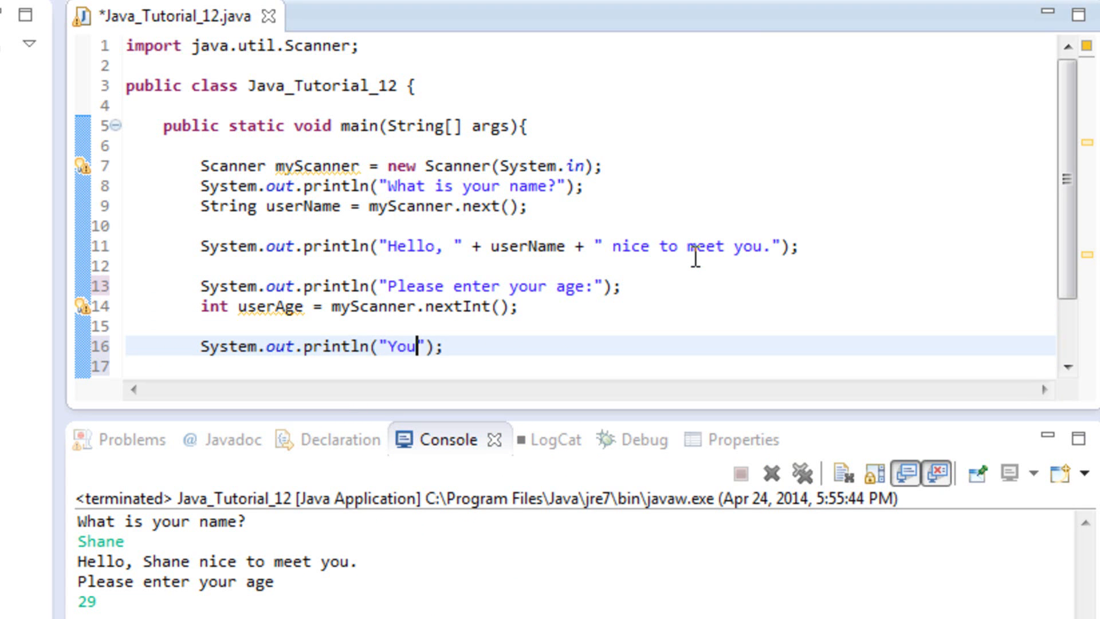
pyautogui.write('are')
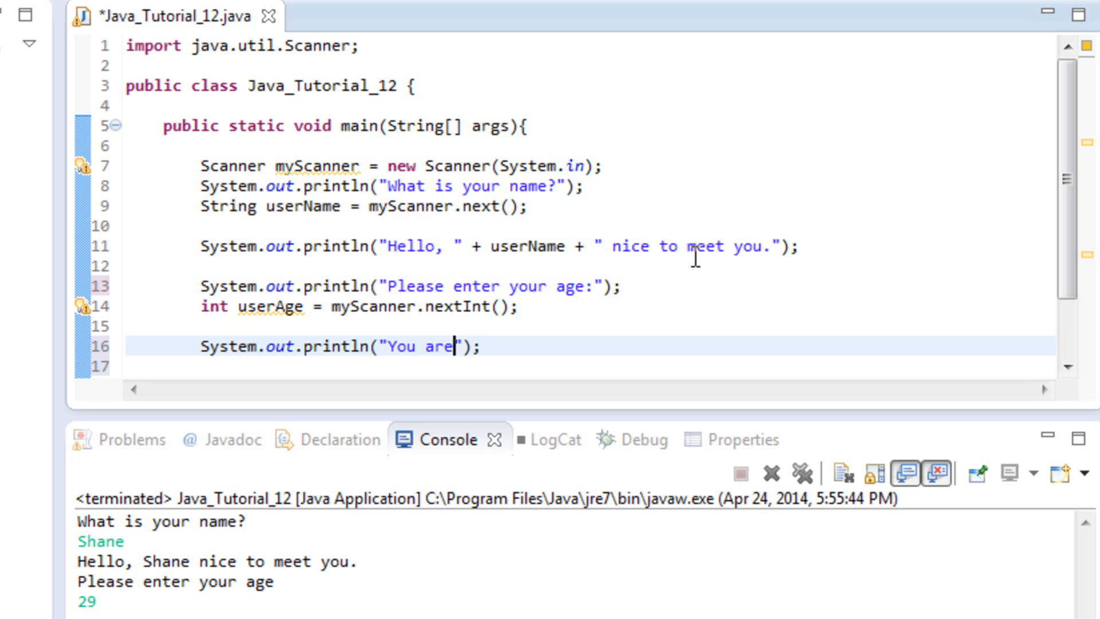
pyautogui.write('" "')
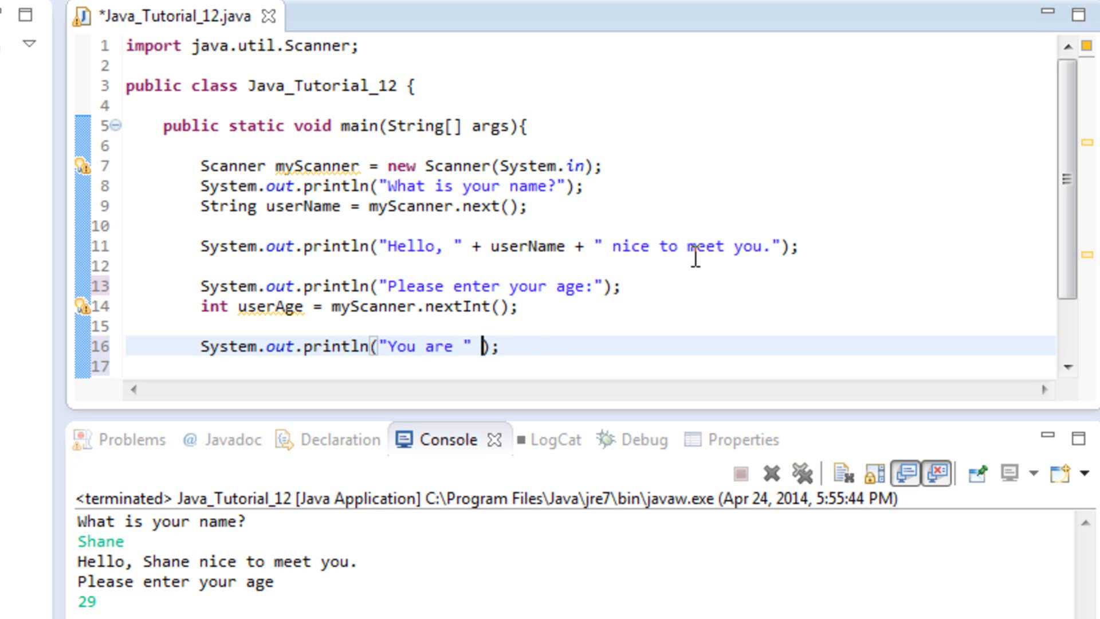
# - Finish the statement as "You are " + userAge + " years old."
pyautogui.write('+ userAge')
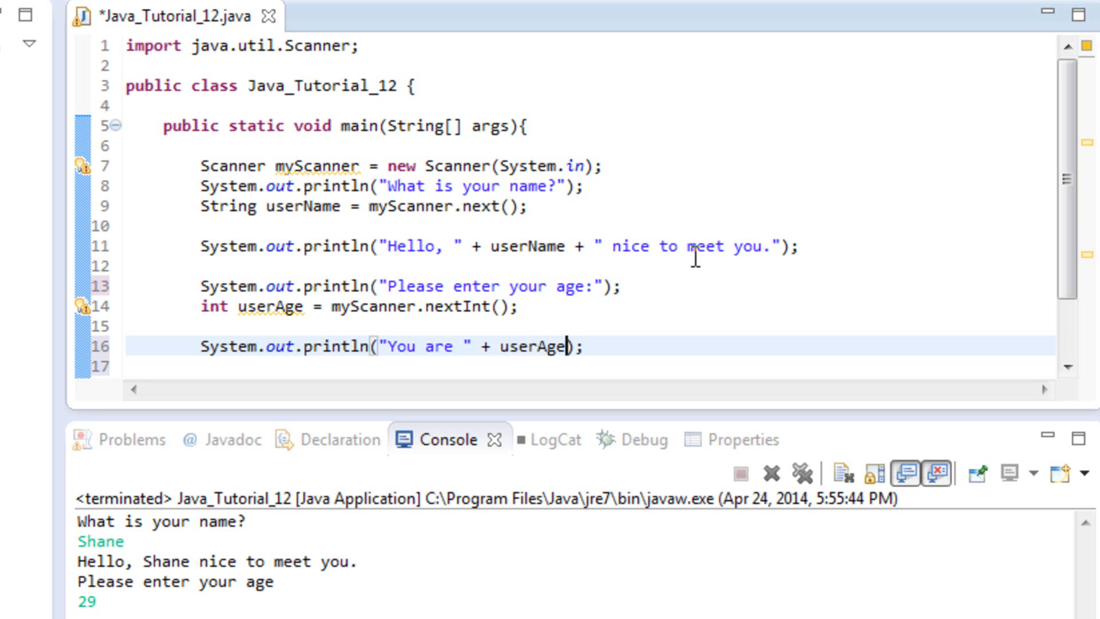
pyautogui.write('+')
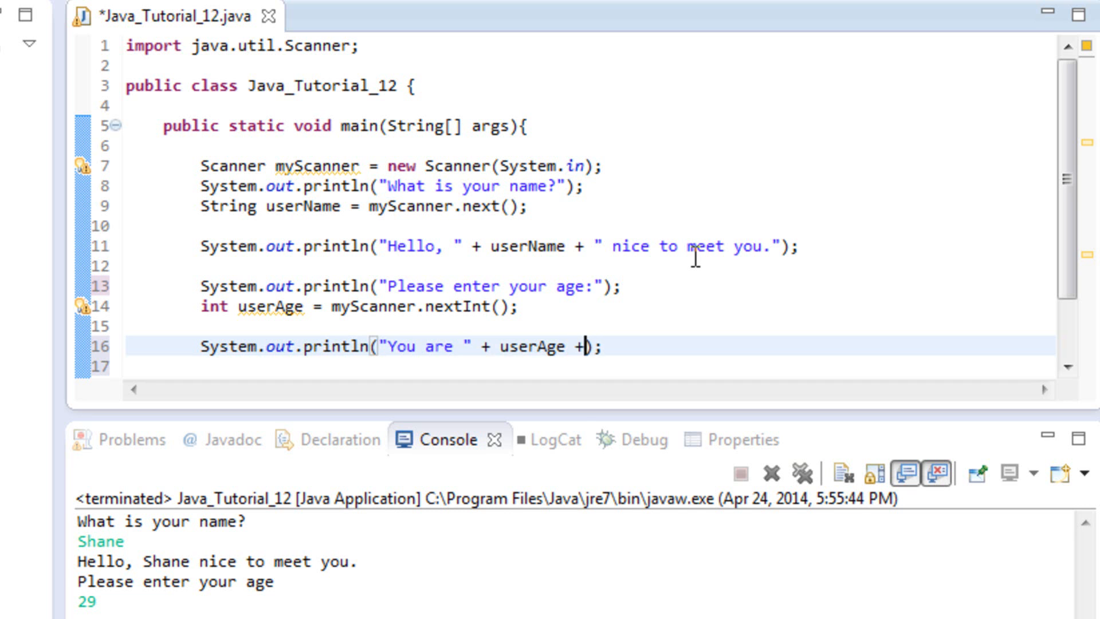
pyautogui.write('""')
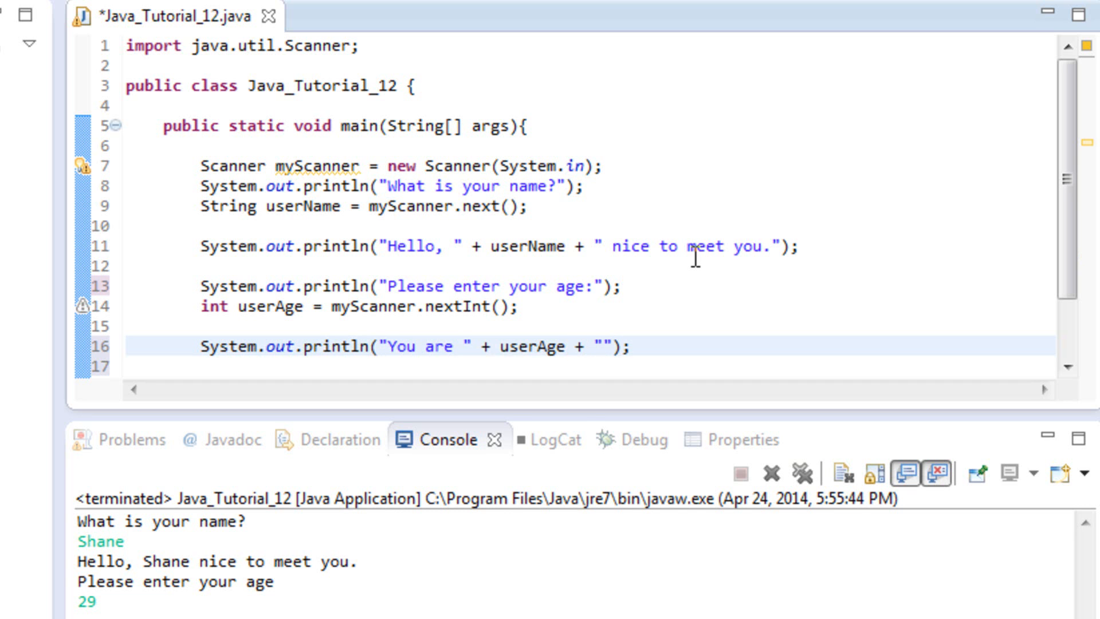
pyautogui.write('years old')
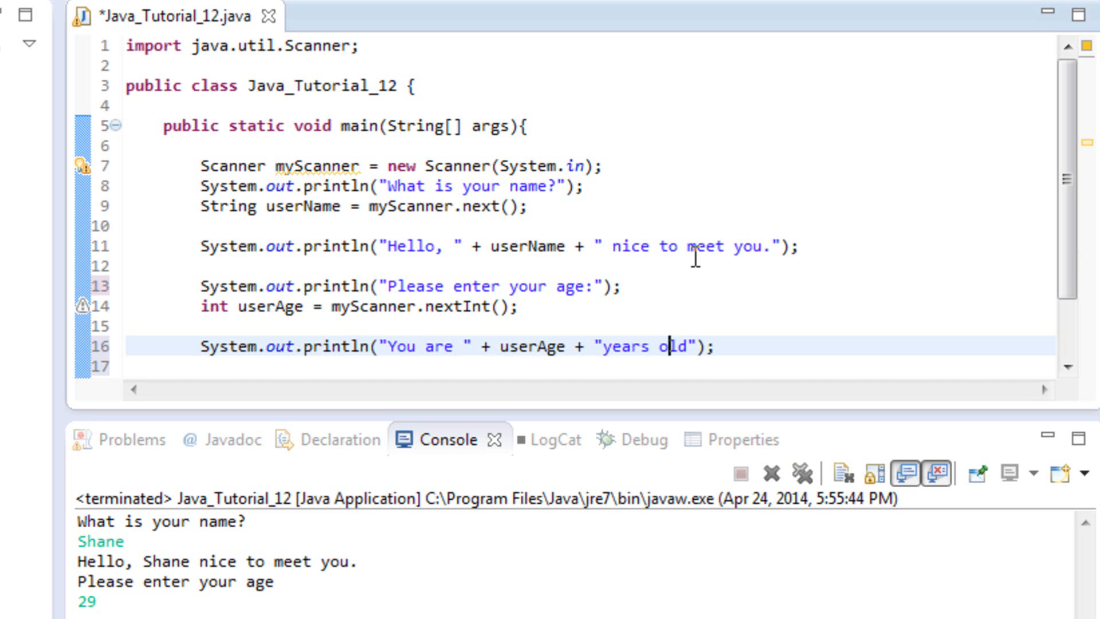
pyautogui.write('" "')
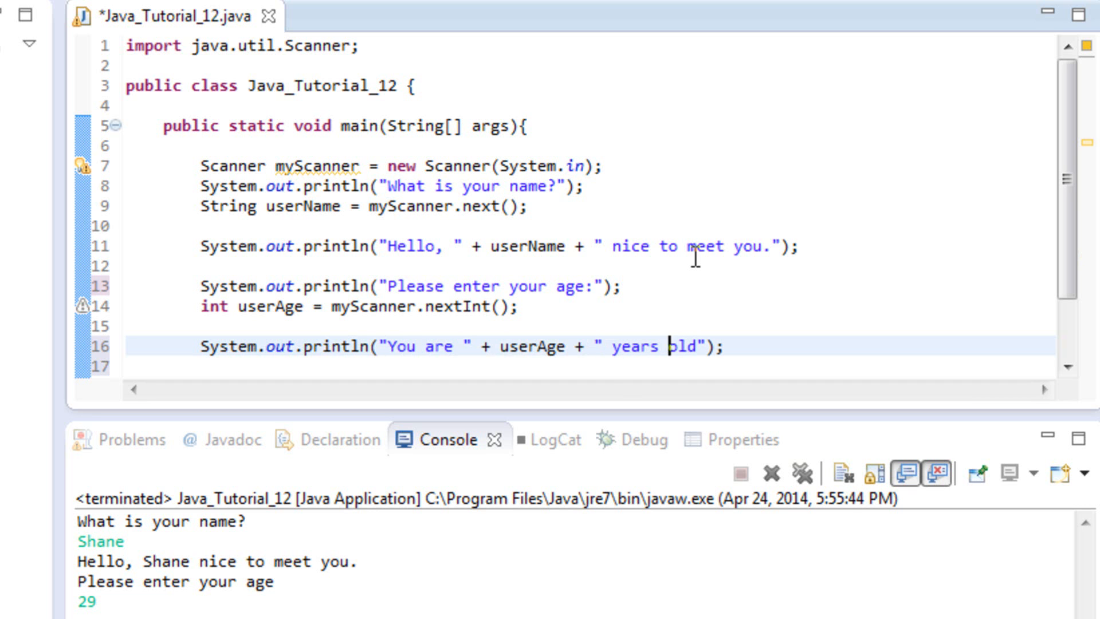
pyautogui.write('old.')
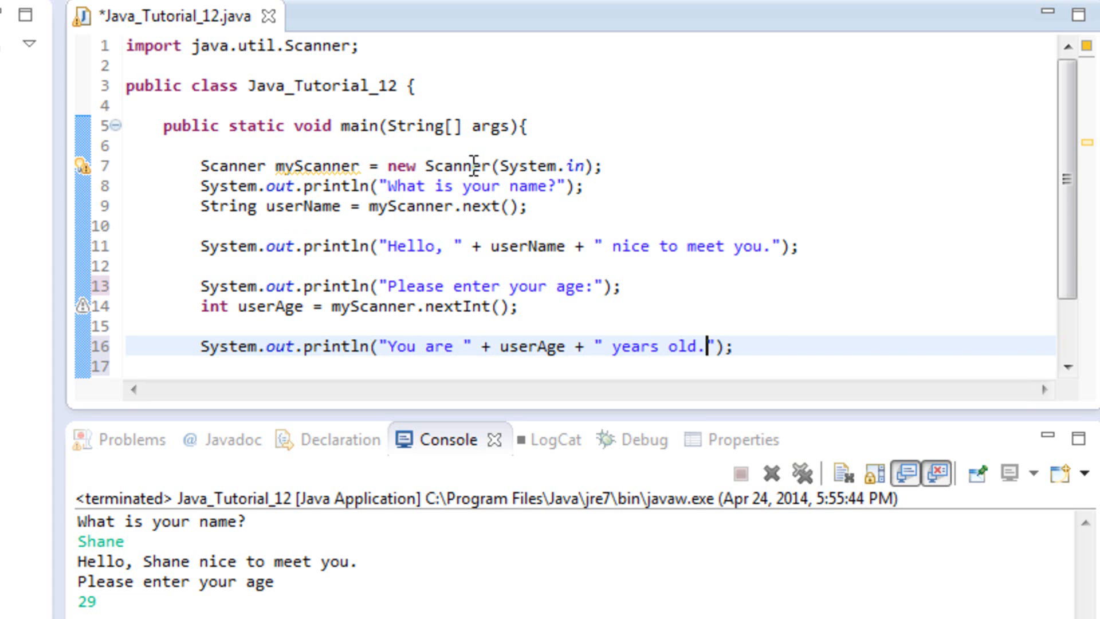
pyautogui.moveTo(634, 188)
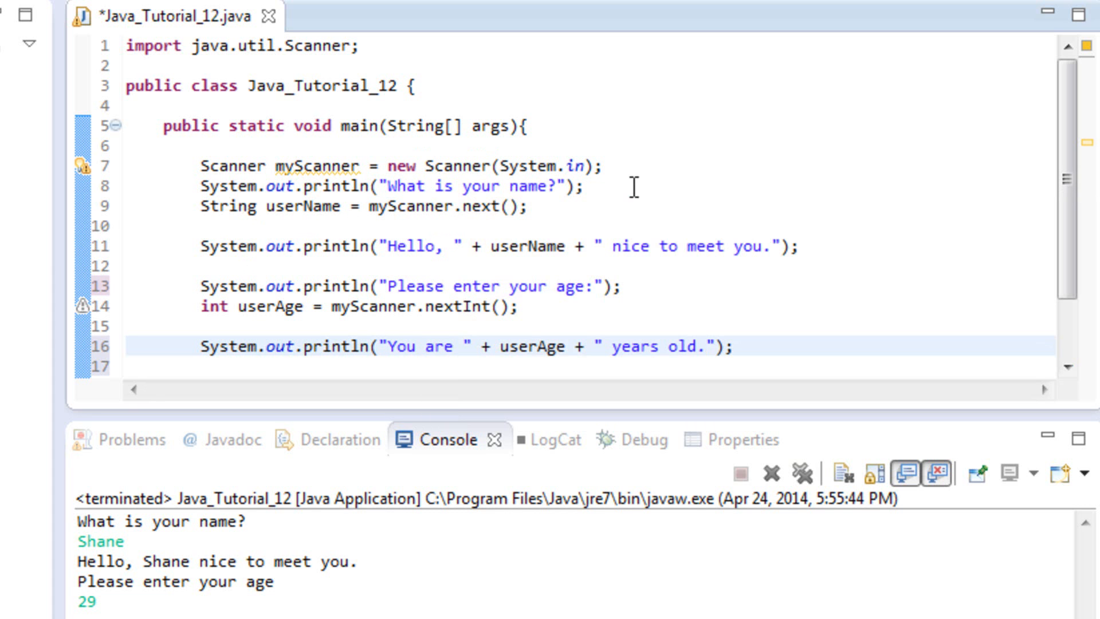
pyautogui.moveTo(433, 218)
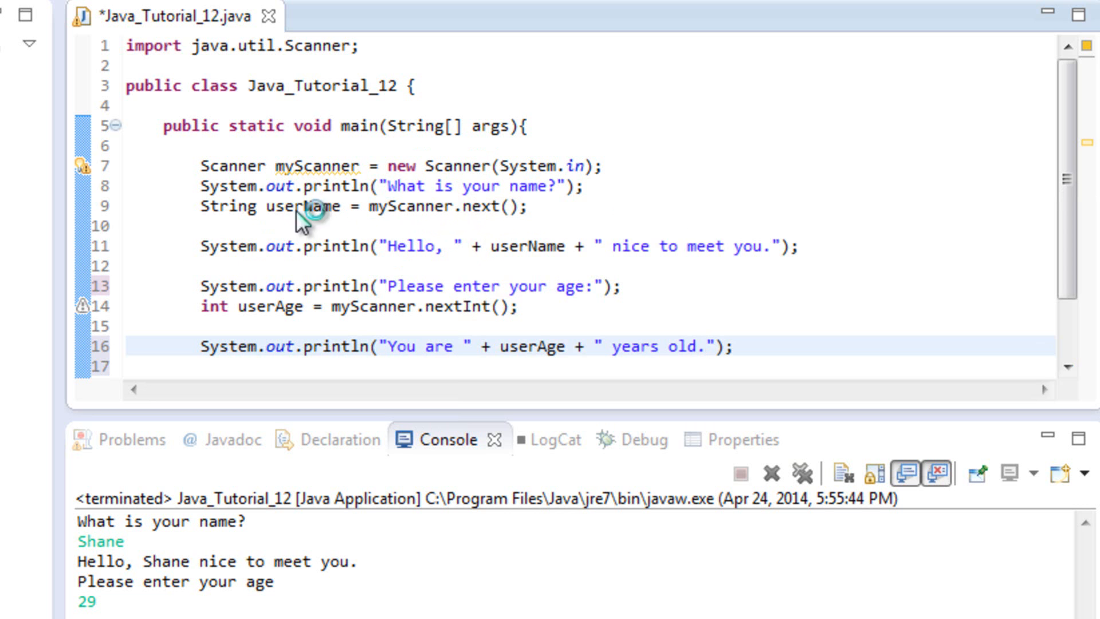
pyautogui.moveTo(470, 218)
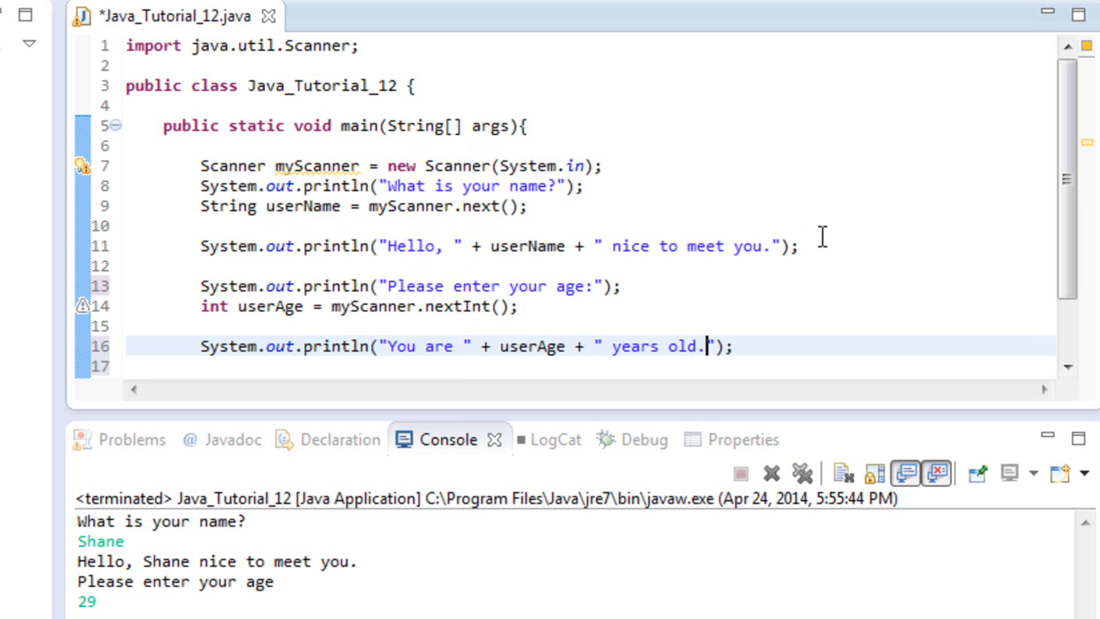
pyautogui.moveTo(699, 324)
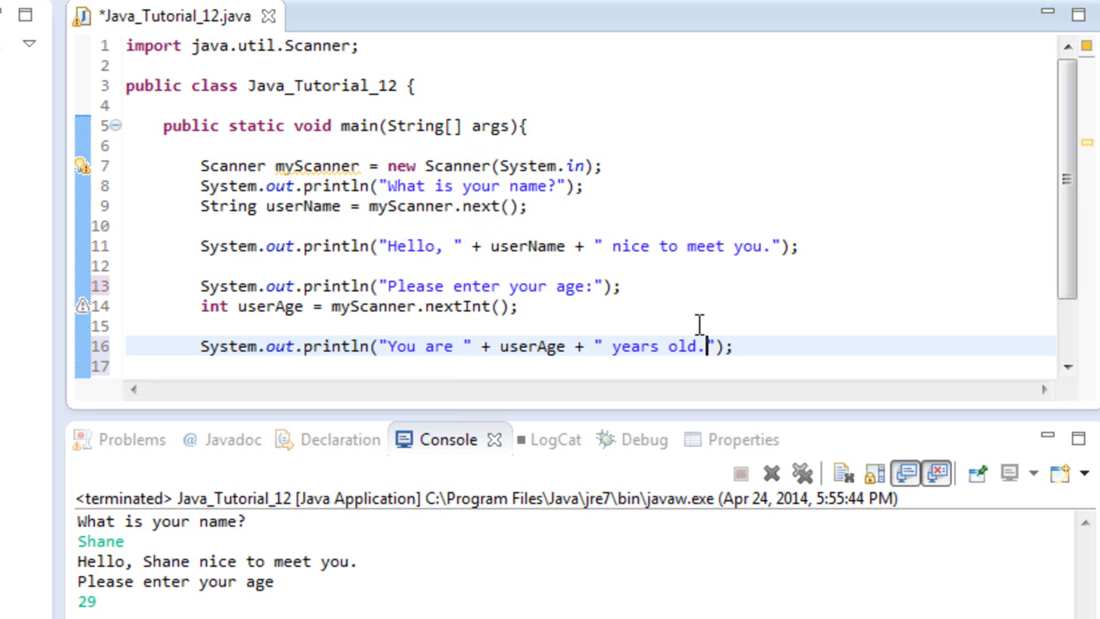
pyautogui.moveTo(484, 317)
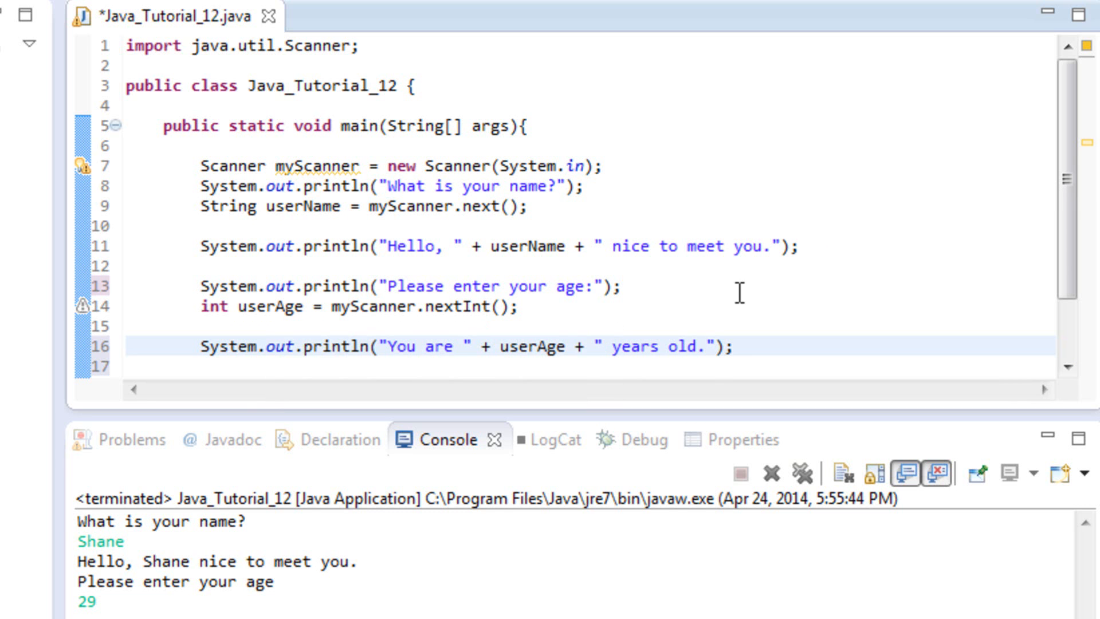
pyautogui.moveTo(538, 361)
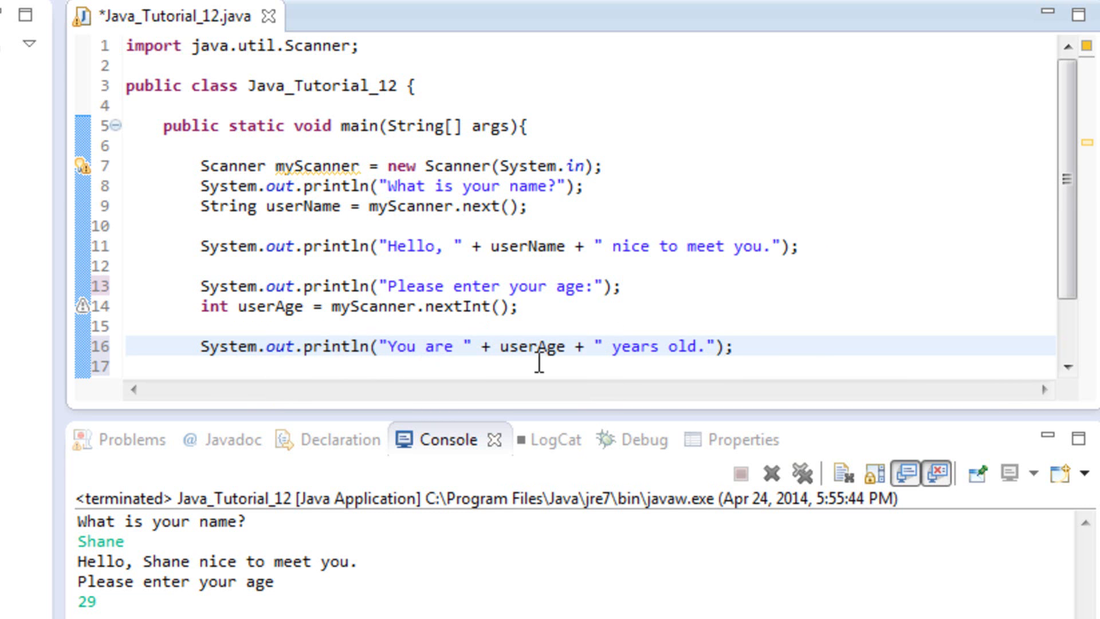
pyautogui.moveTo(199, 59)
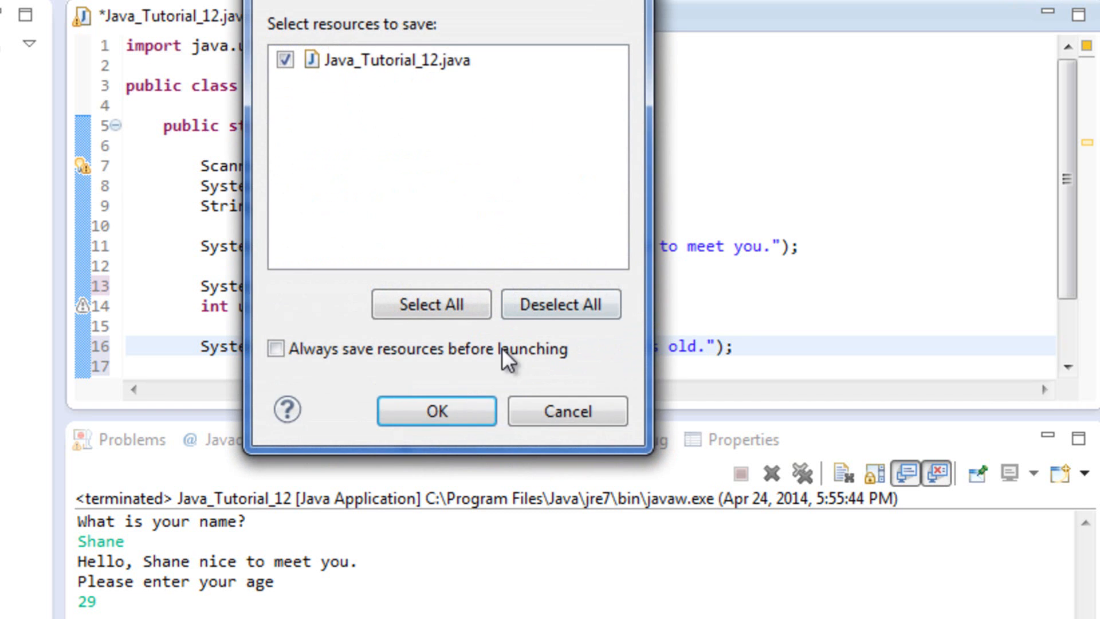
# - Save and rerun, entering "Shane" and 29 so the console ends with "You are 29 years old."
pyautogui.click(435, 410)
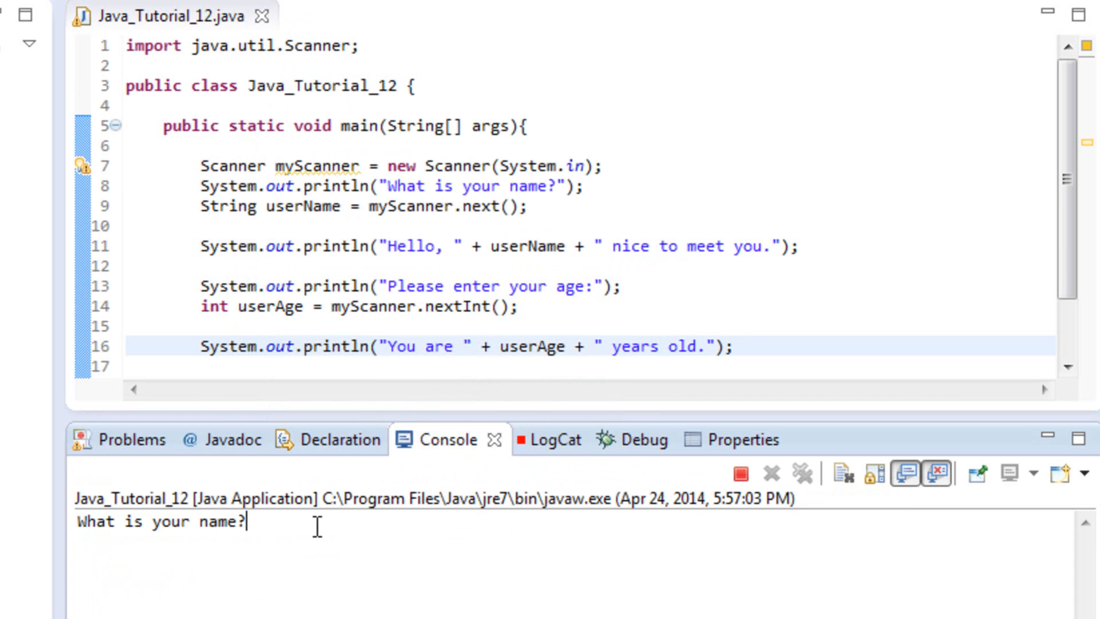
pyautogui.write('Shane')
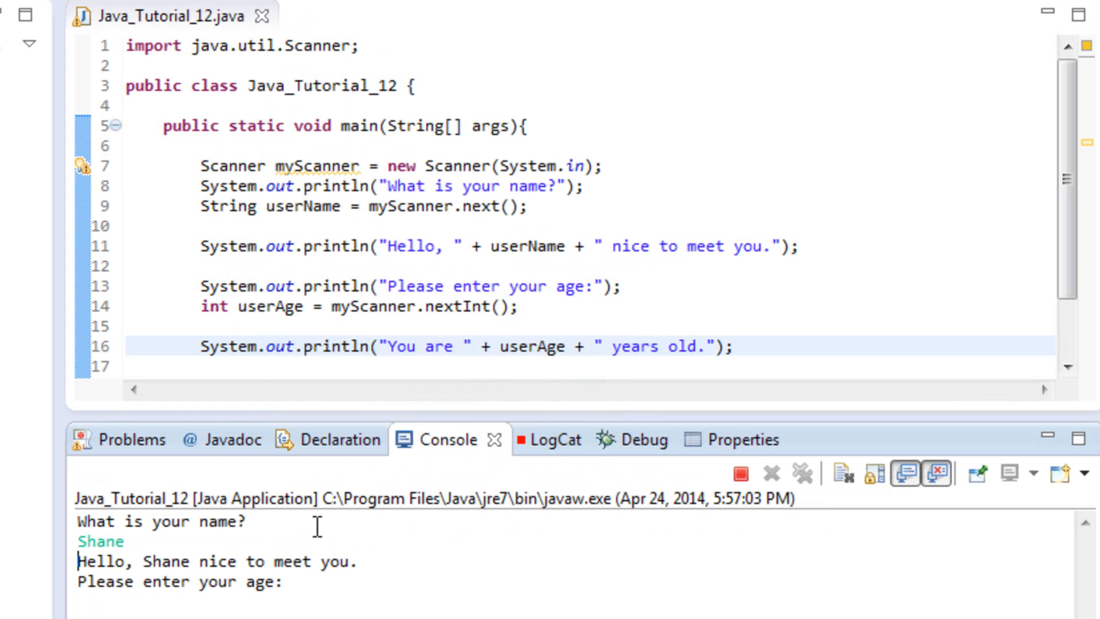
pyautogui.moveTo(334, 584)
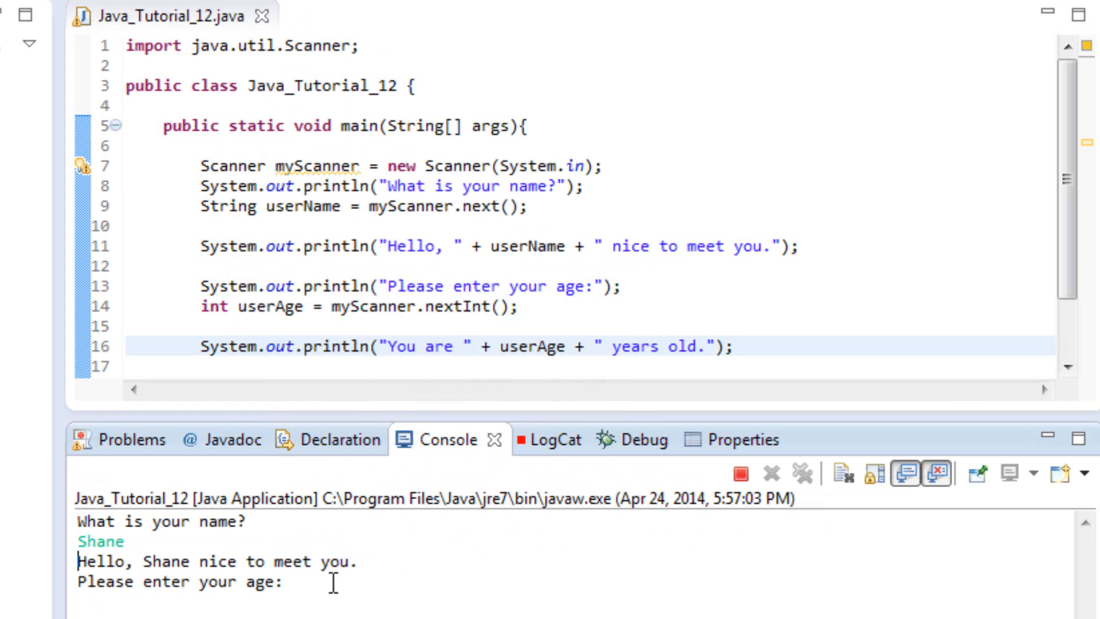
pyautogui.write('29')
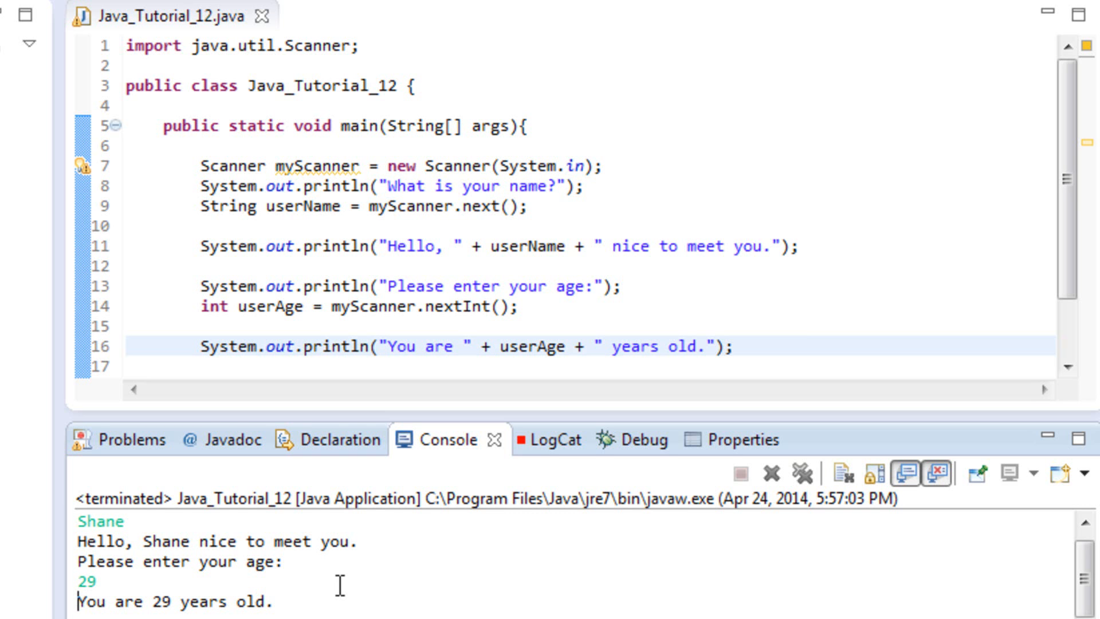
pyautogui.moveTo(323, 591)
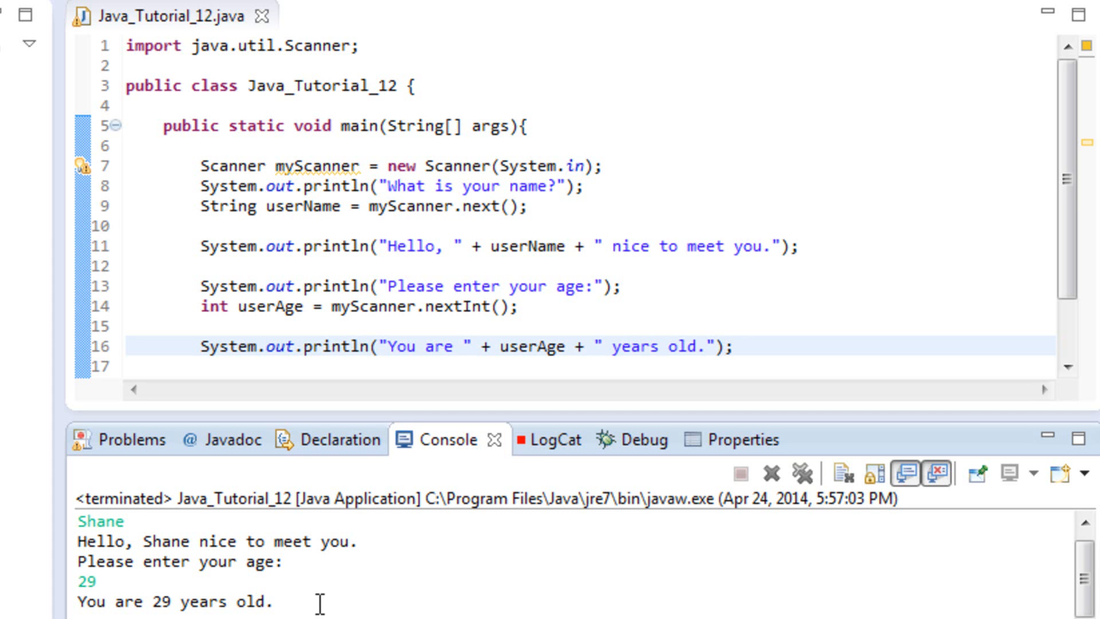
pyautogui.moveTo(361, 572)
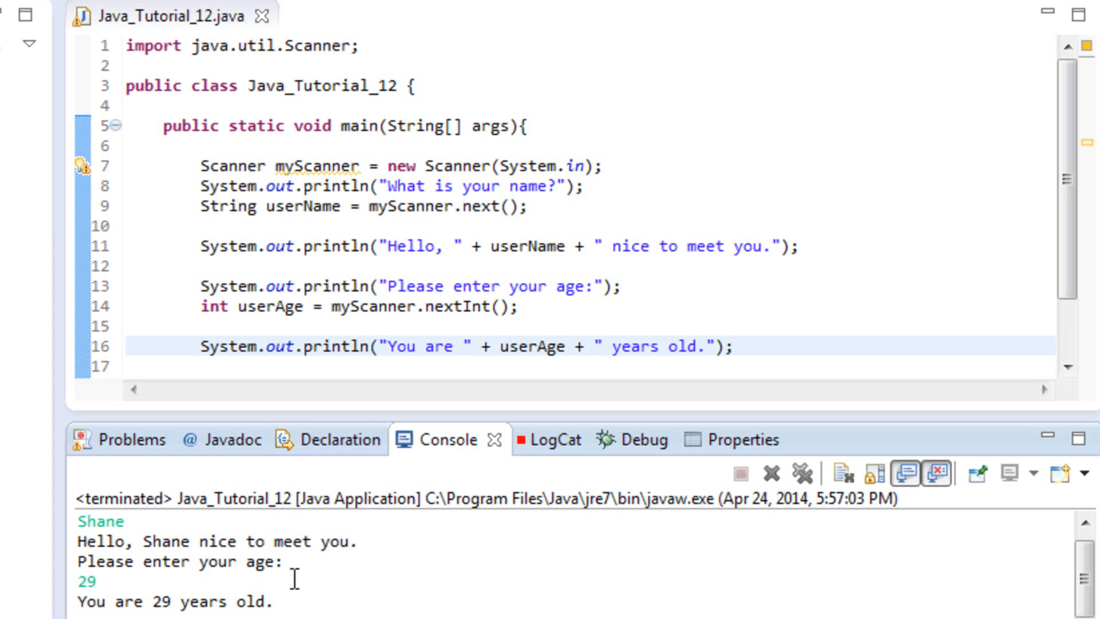
# - Focus the Console of the terminated run, which ends with "You are 29 years old."
pyautogui.click(95, 581)
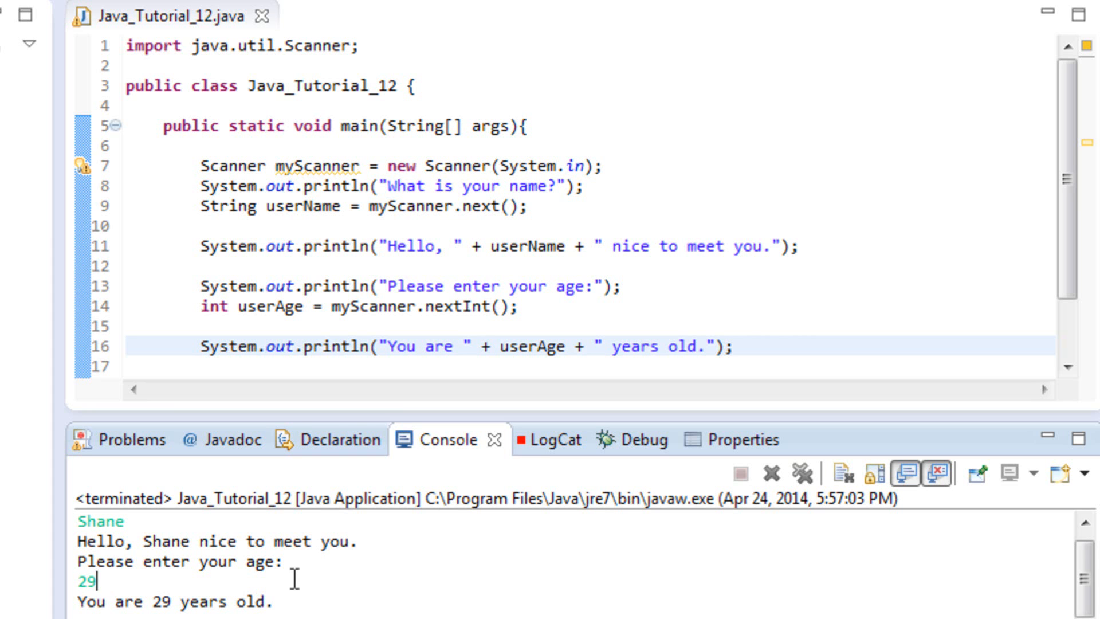